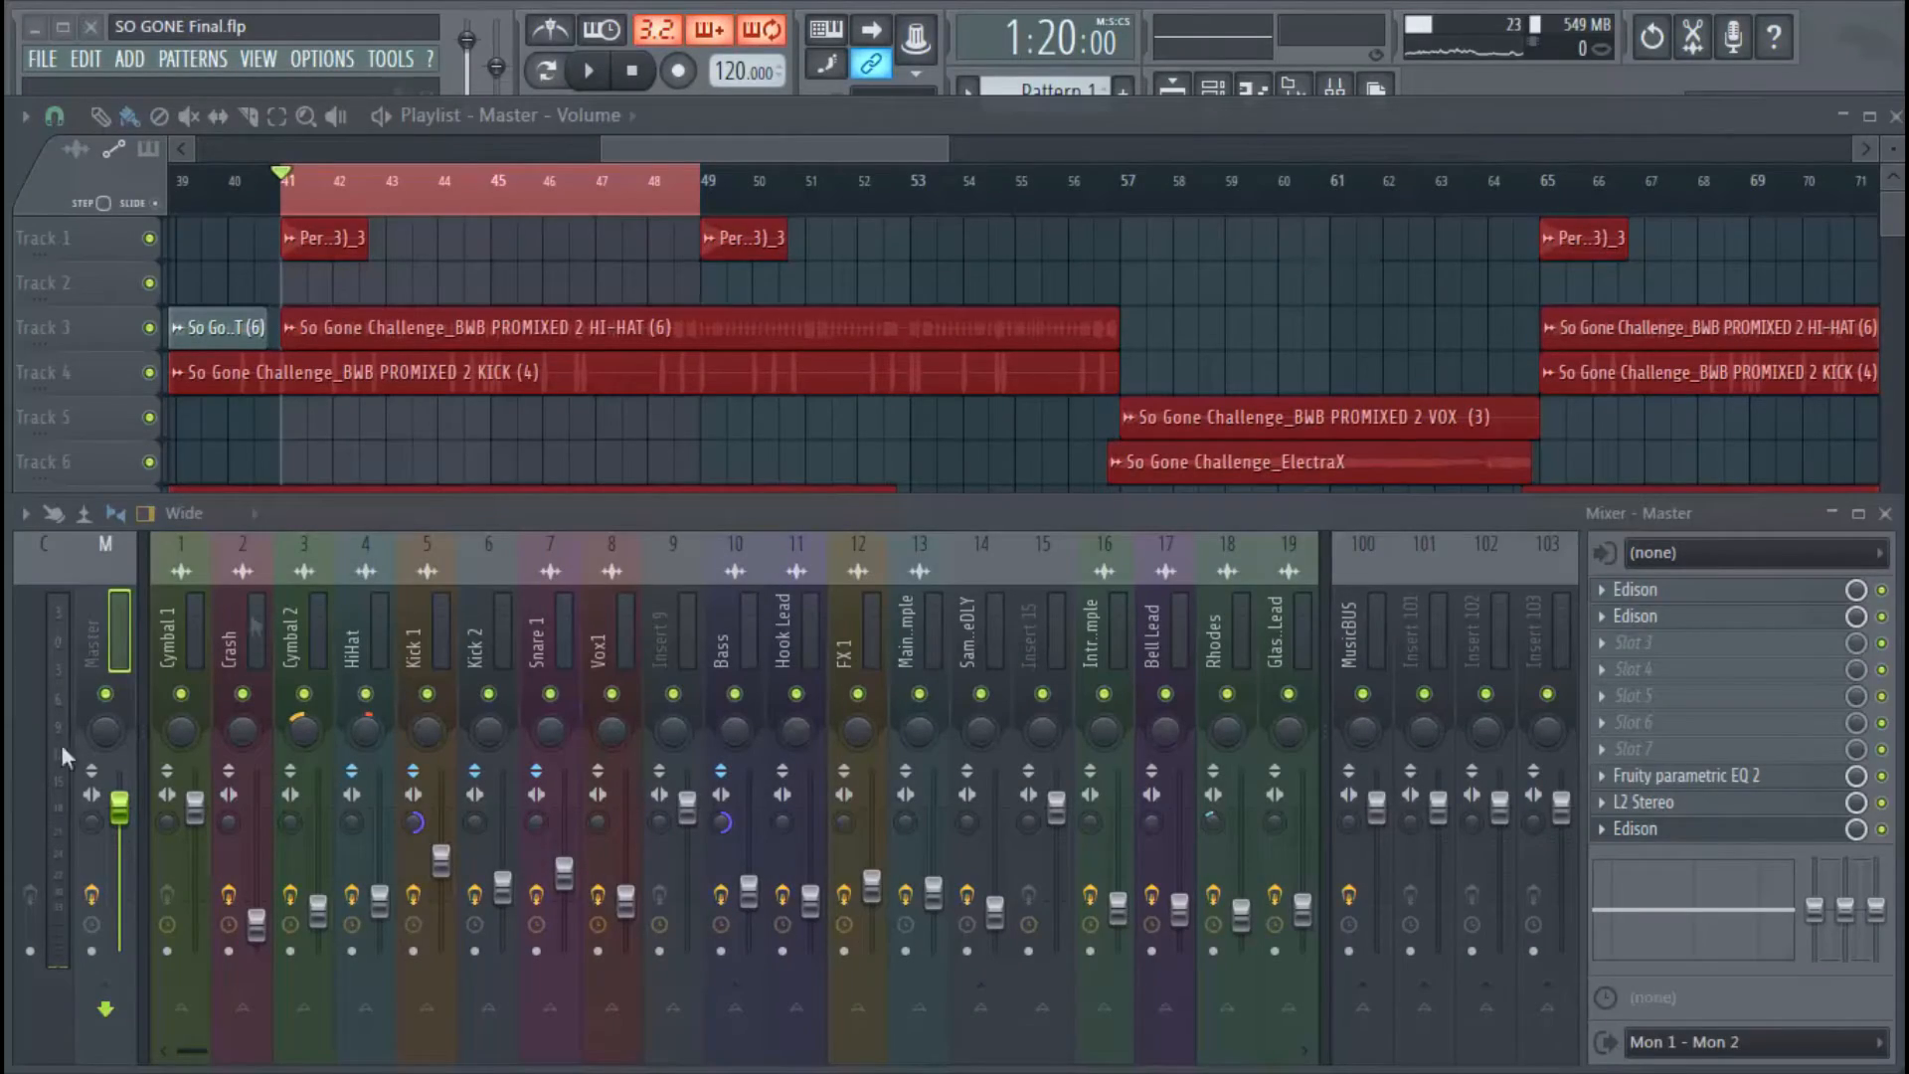
{"action": "mouse_move", "coordinate": [907, 195]}
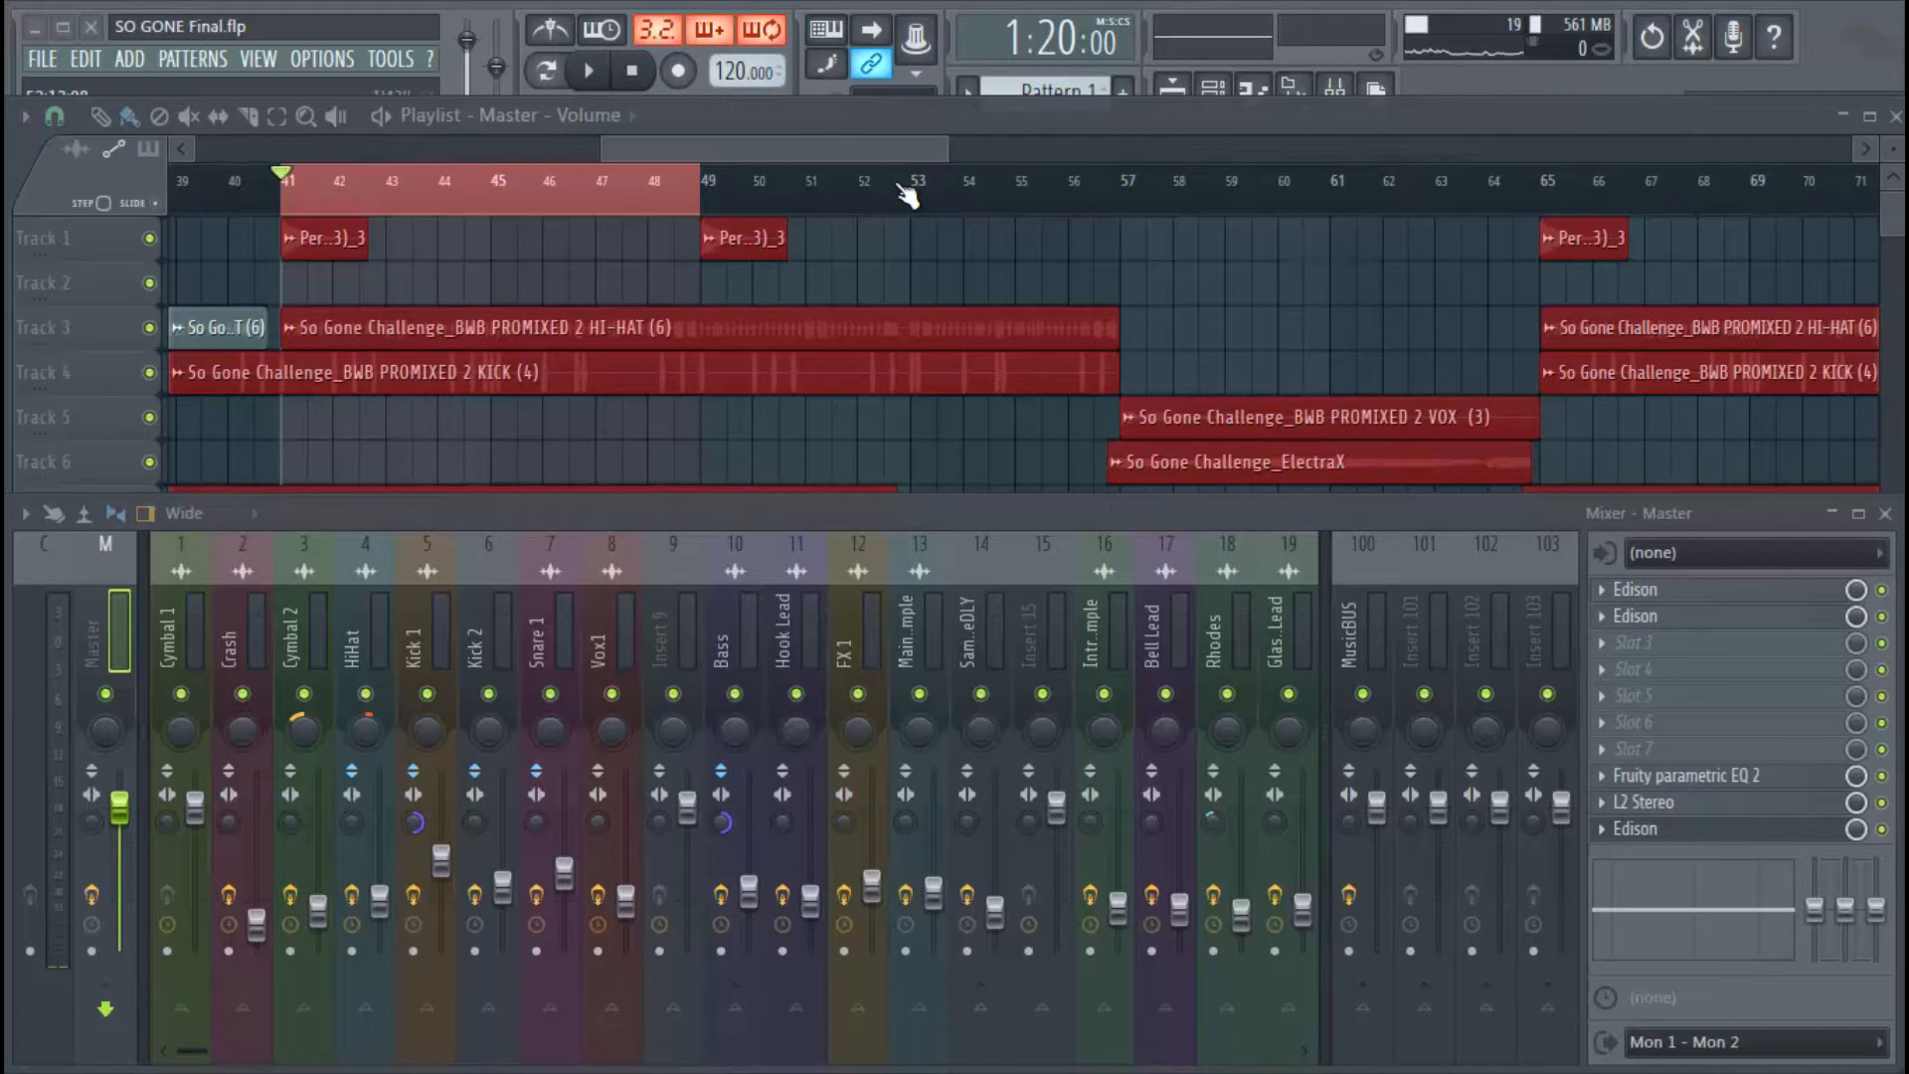
{"action": "mouse_move", "coordinate": [886, 191]}
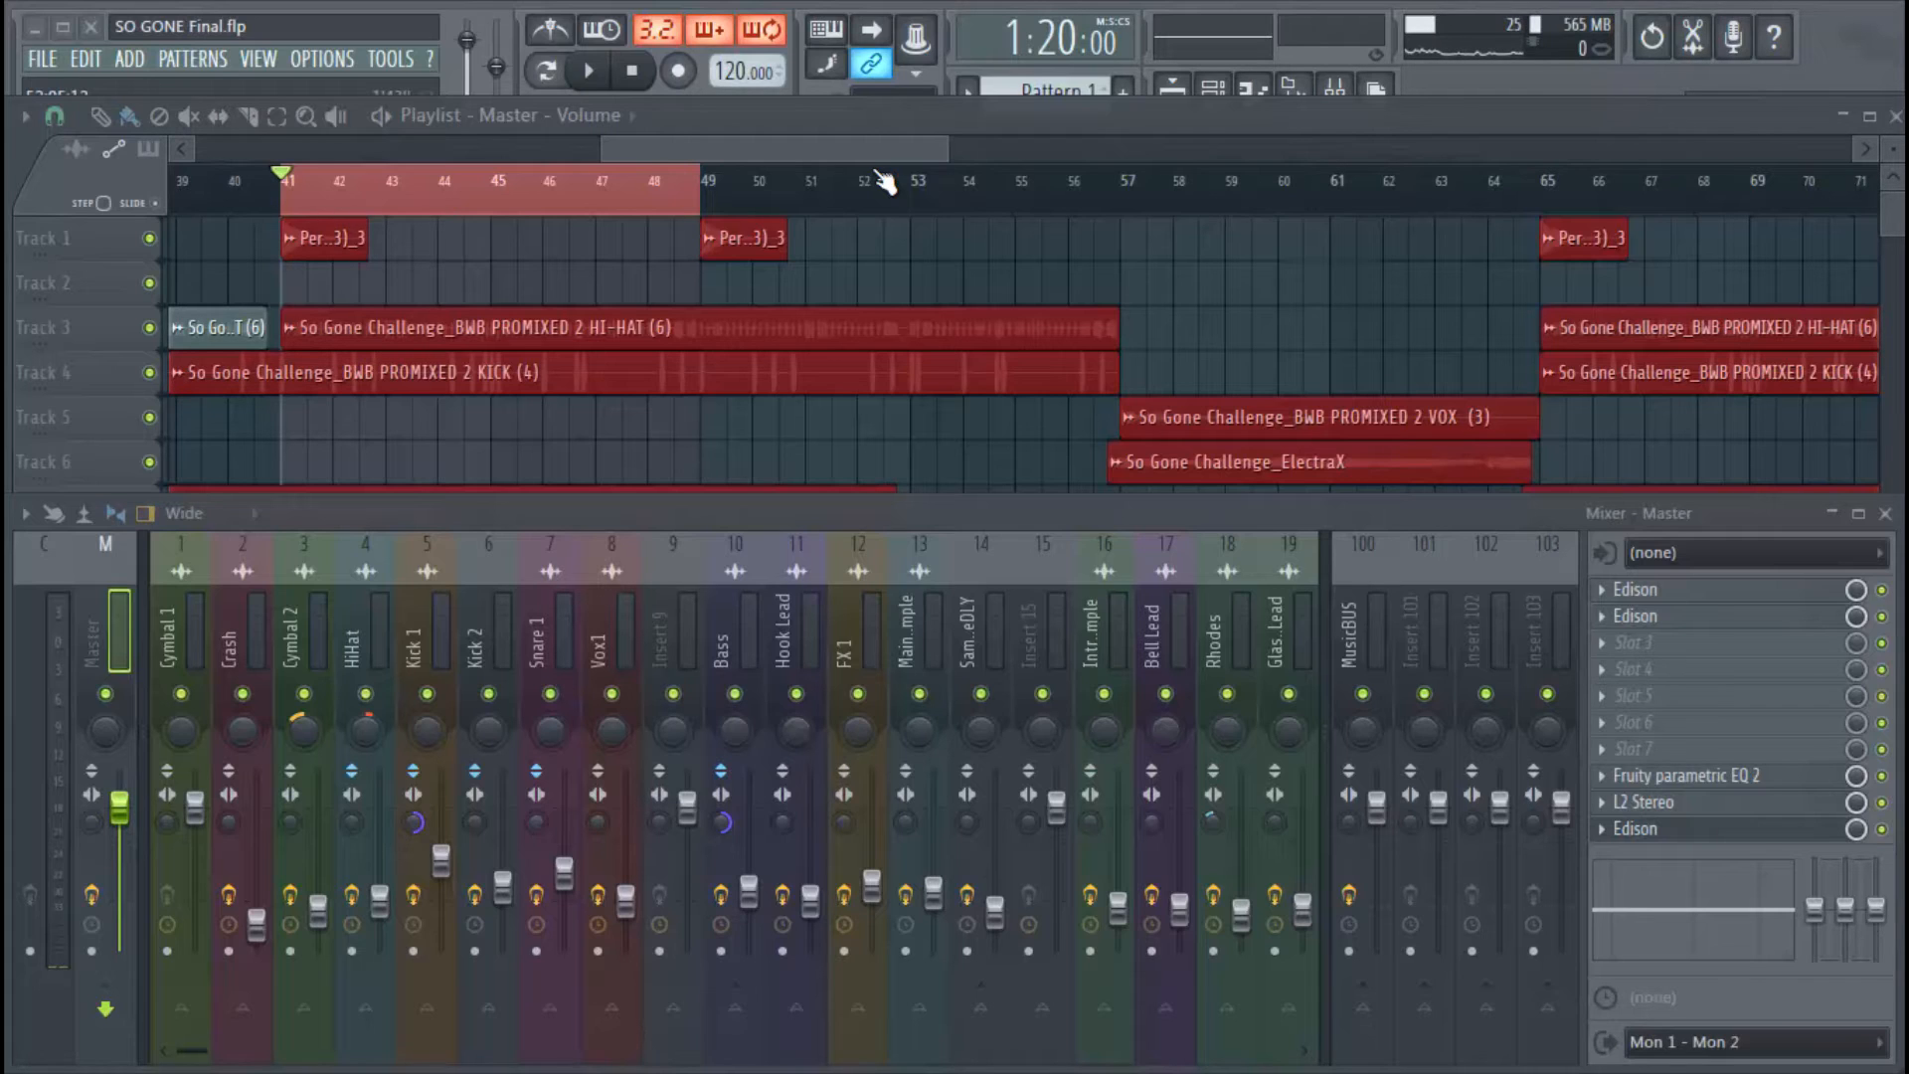
{"action": "mouse_move", "coordinate": [807, 128]}
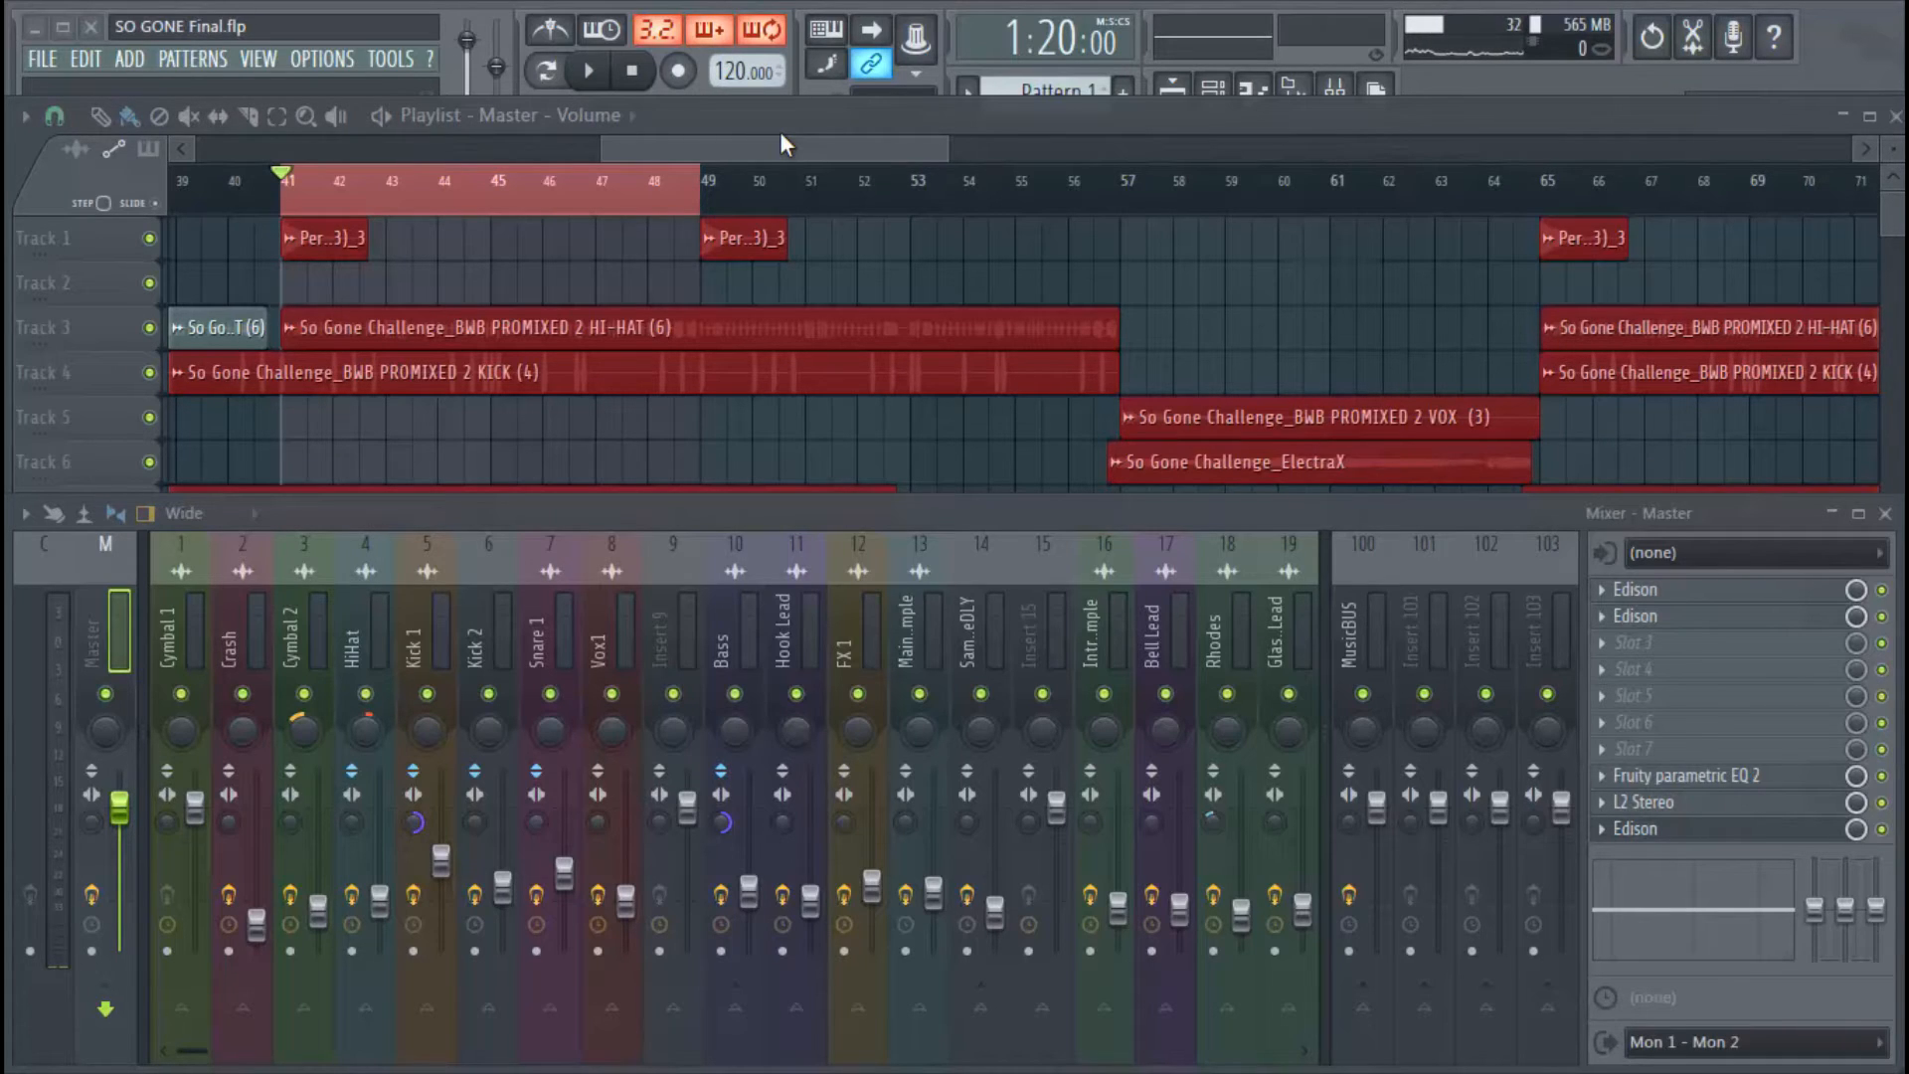
{"action": "mouse_move", "coordinate": [747, 155]}
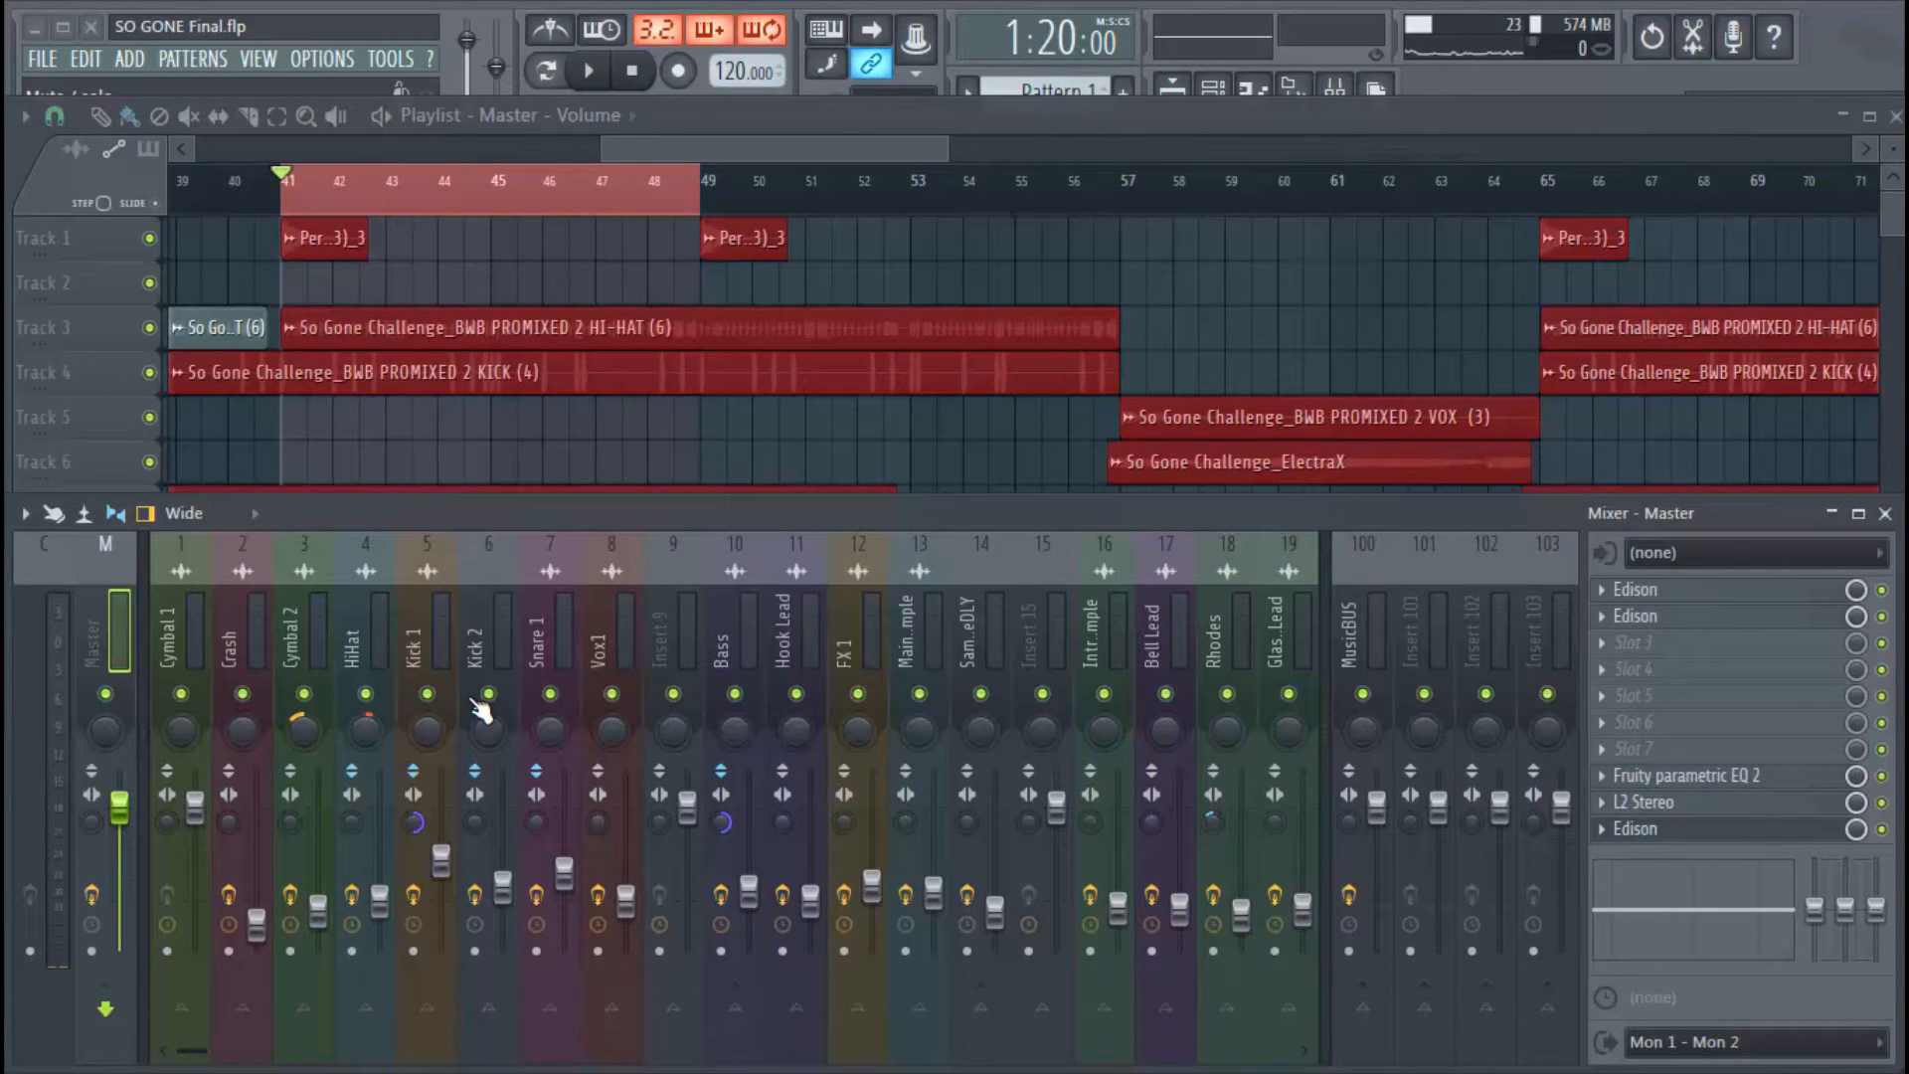
{"action": "mouse_move", "coordinate": [420, 667]}
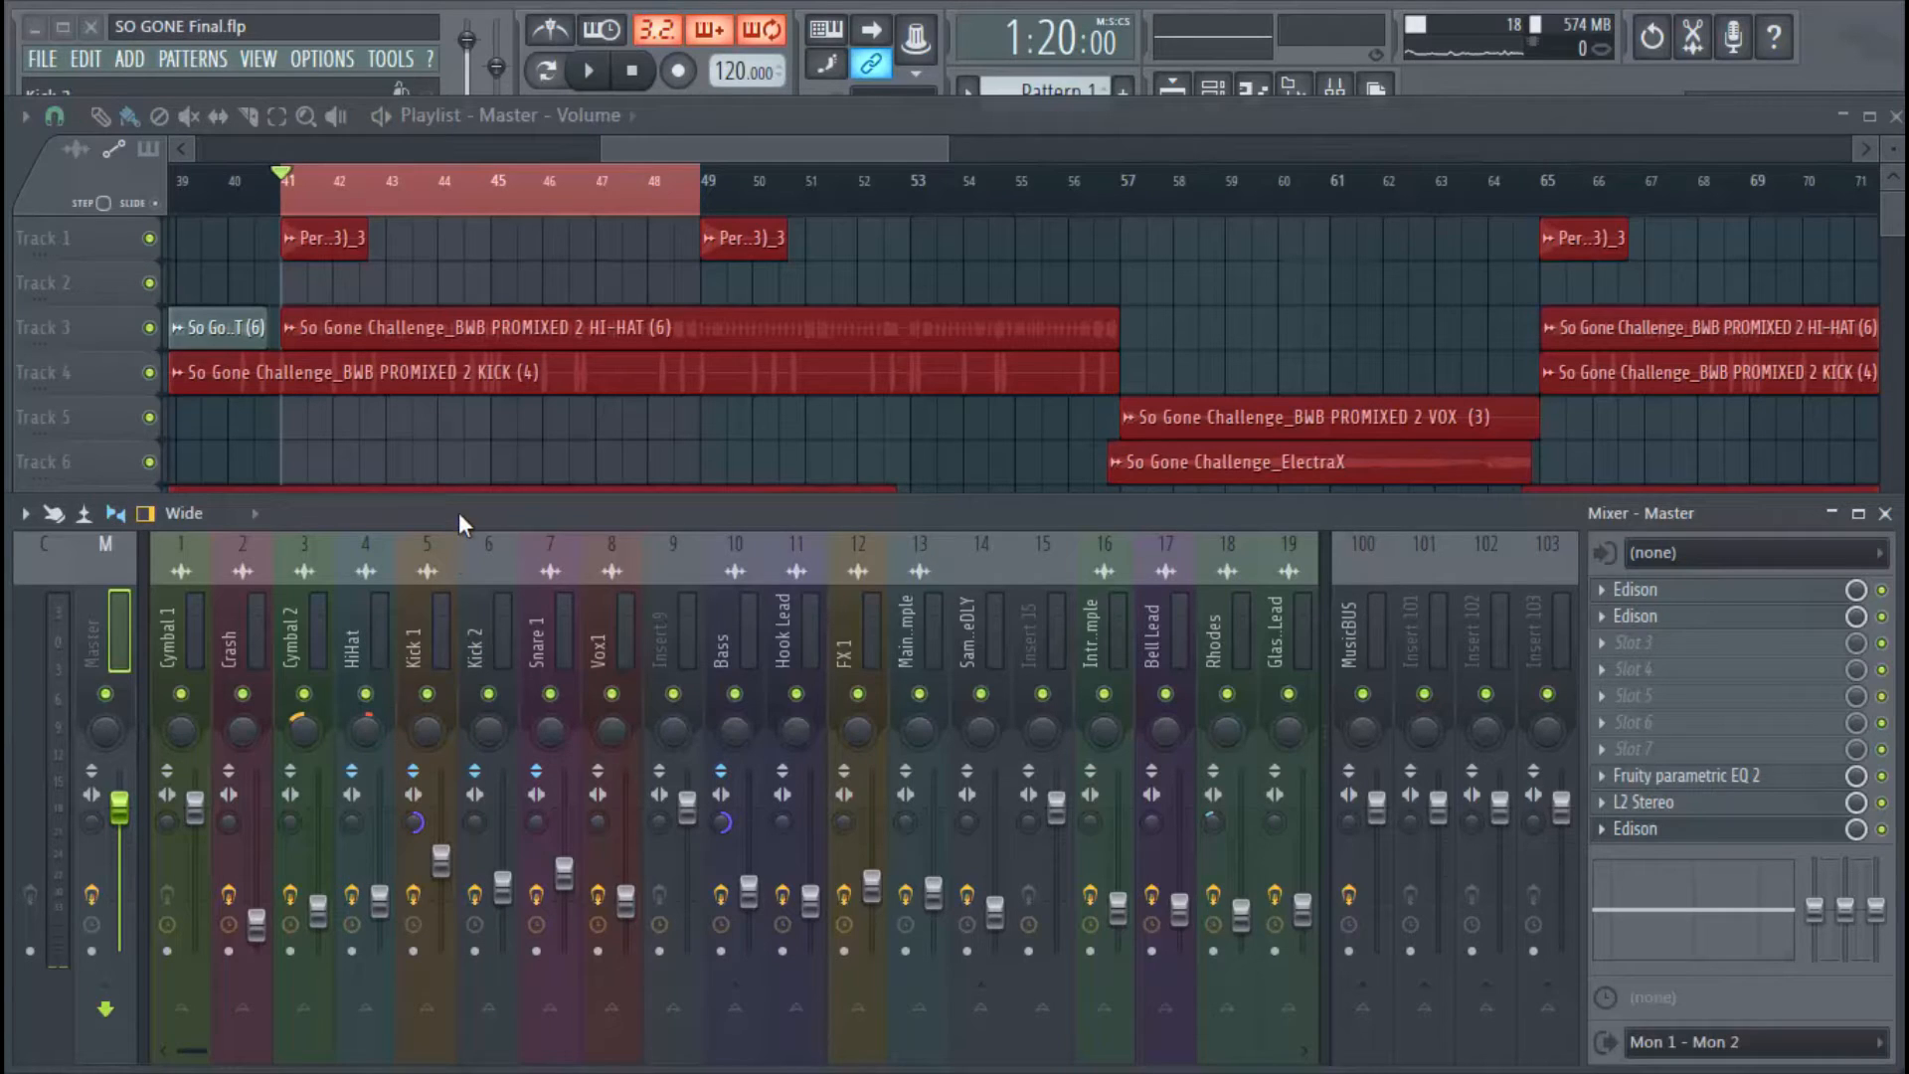
Play and stop the song, then compare the Kick 2 and Kick 1 effect chains.
{"action": "left_click", "coordinate": [588, 70]}
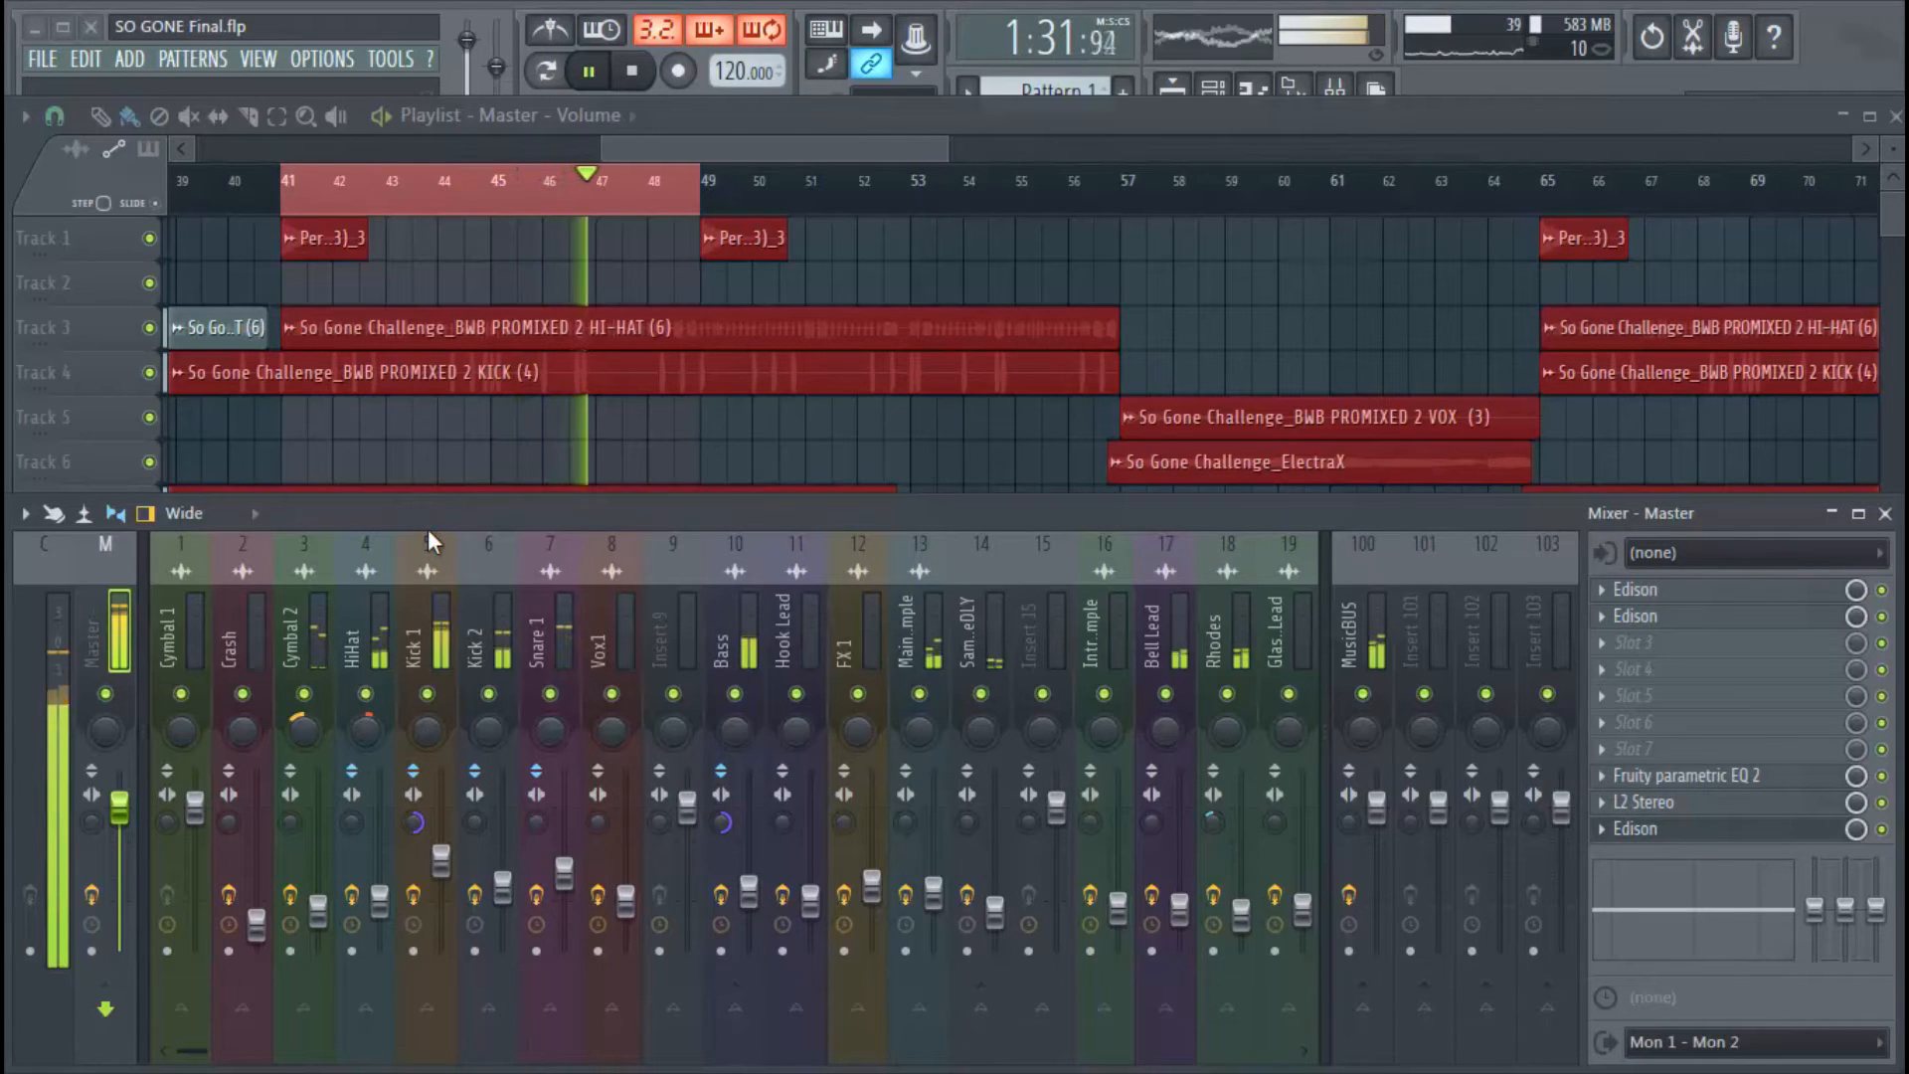
{"action": "left_click", "coordinate": [587, 69]}
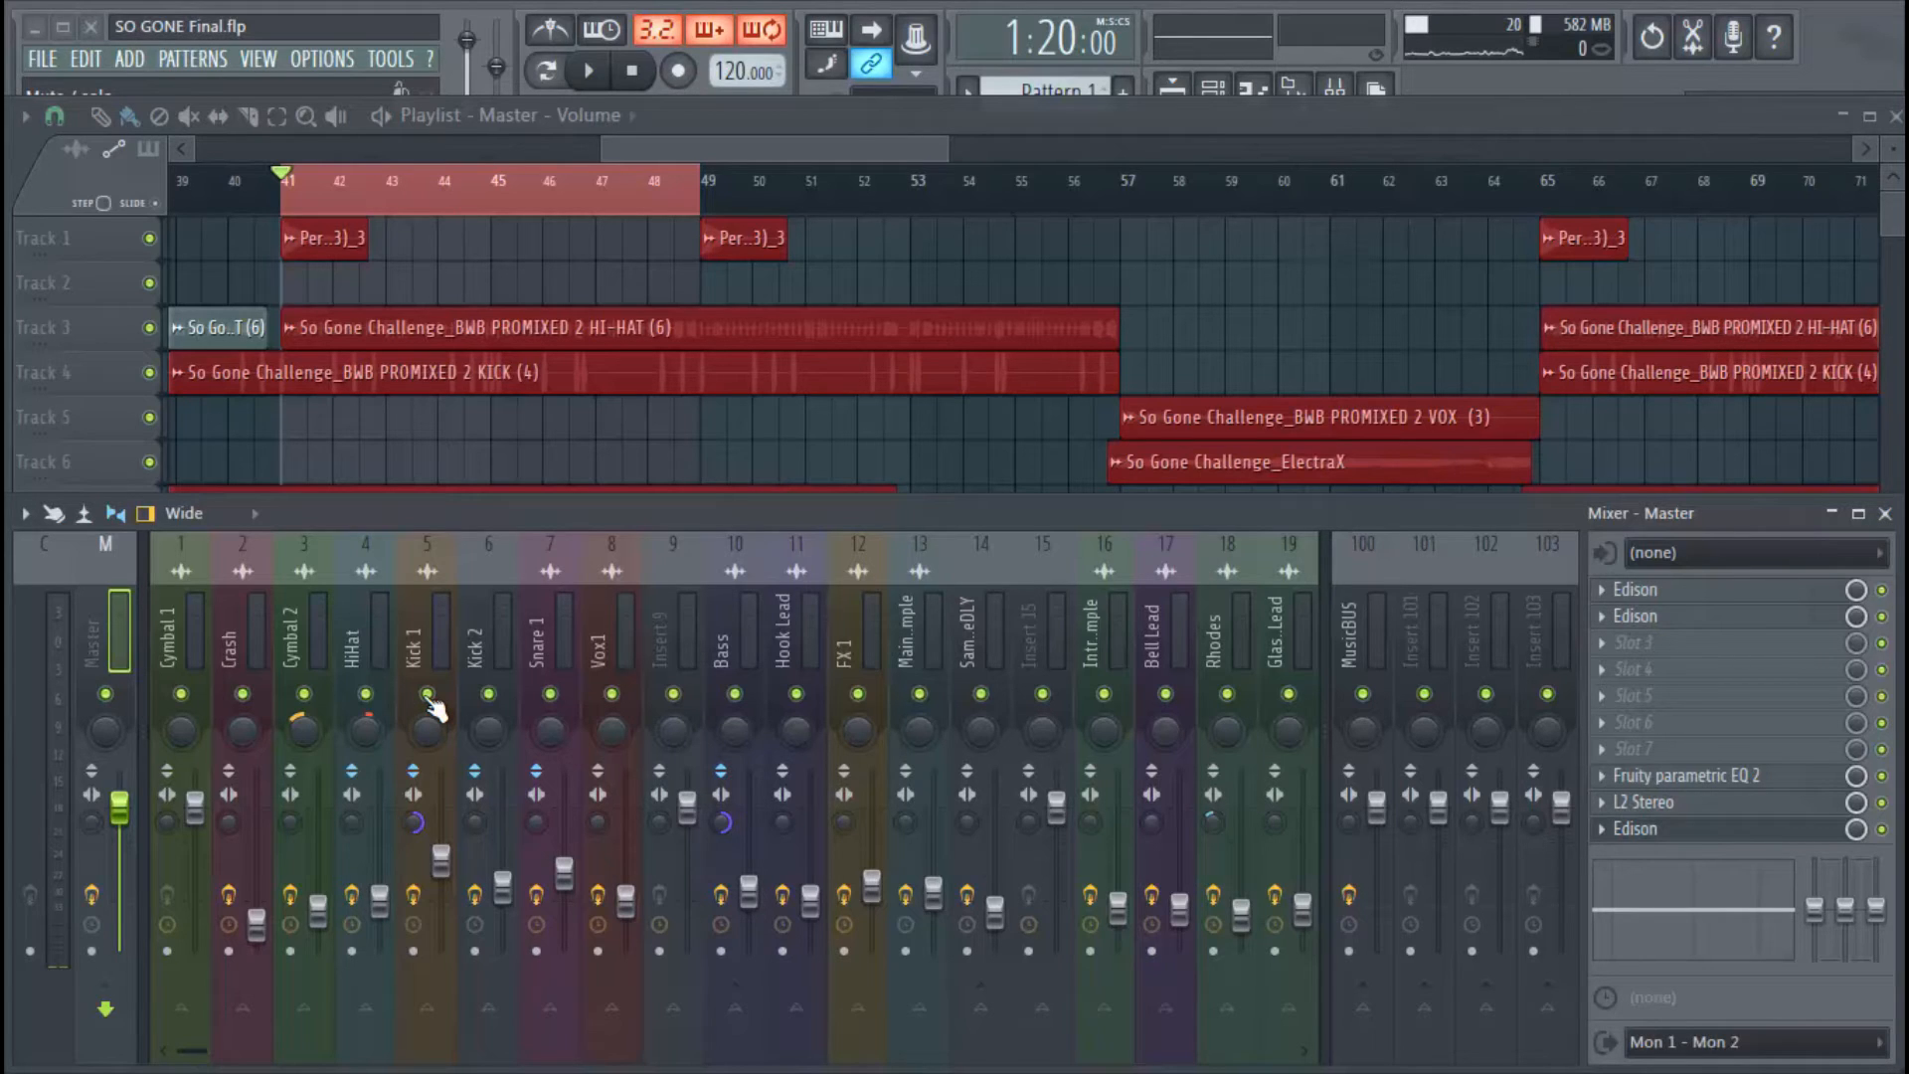
{"action": "left_click", "coordinate": [487, 633]}
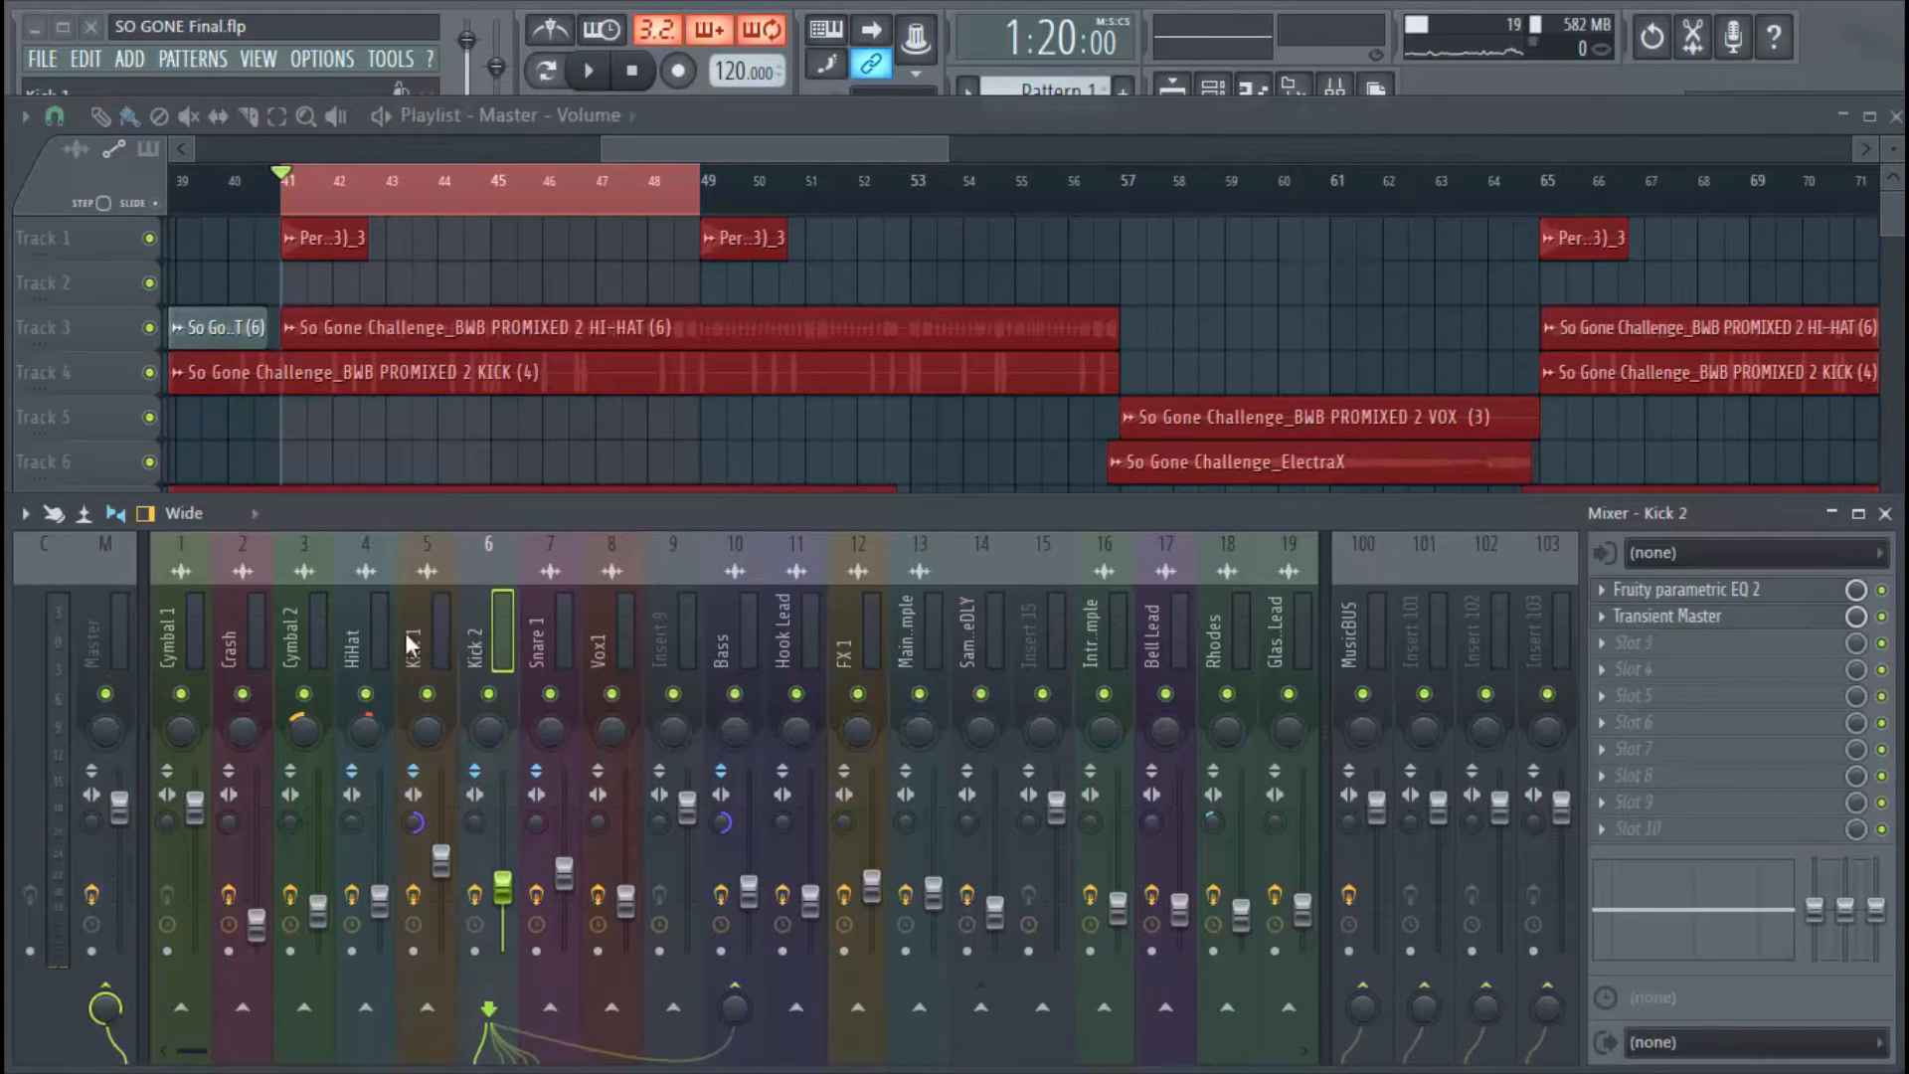
{"action": "mouse_move", "coordinate": [758, 664]}
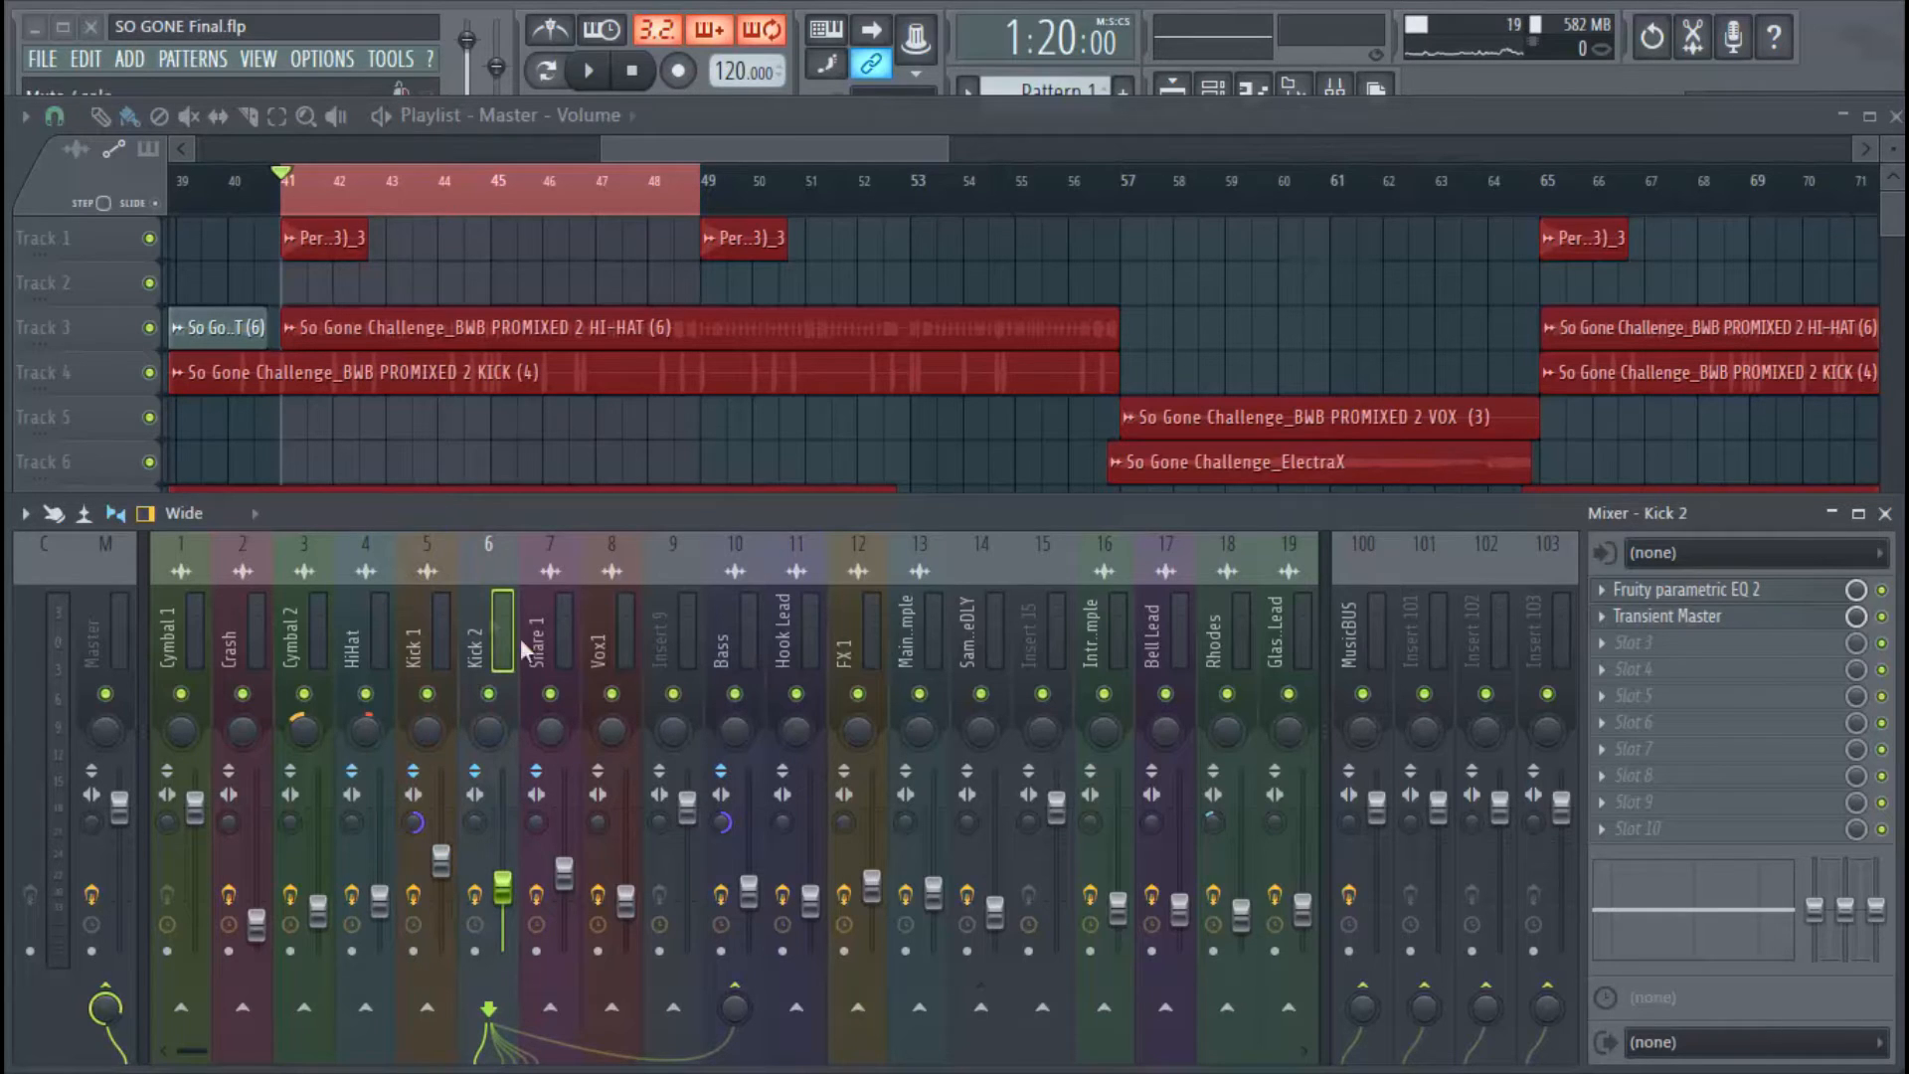
{"action": "left_click", "coordinate": [426, 633]}
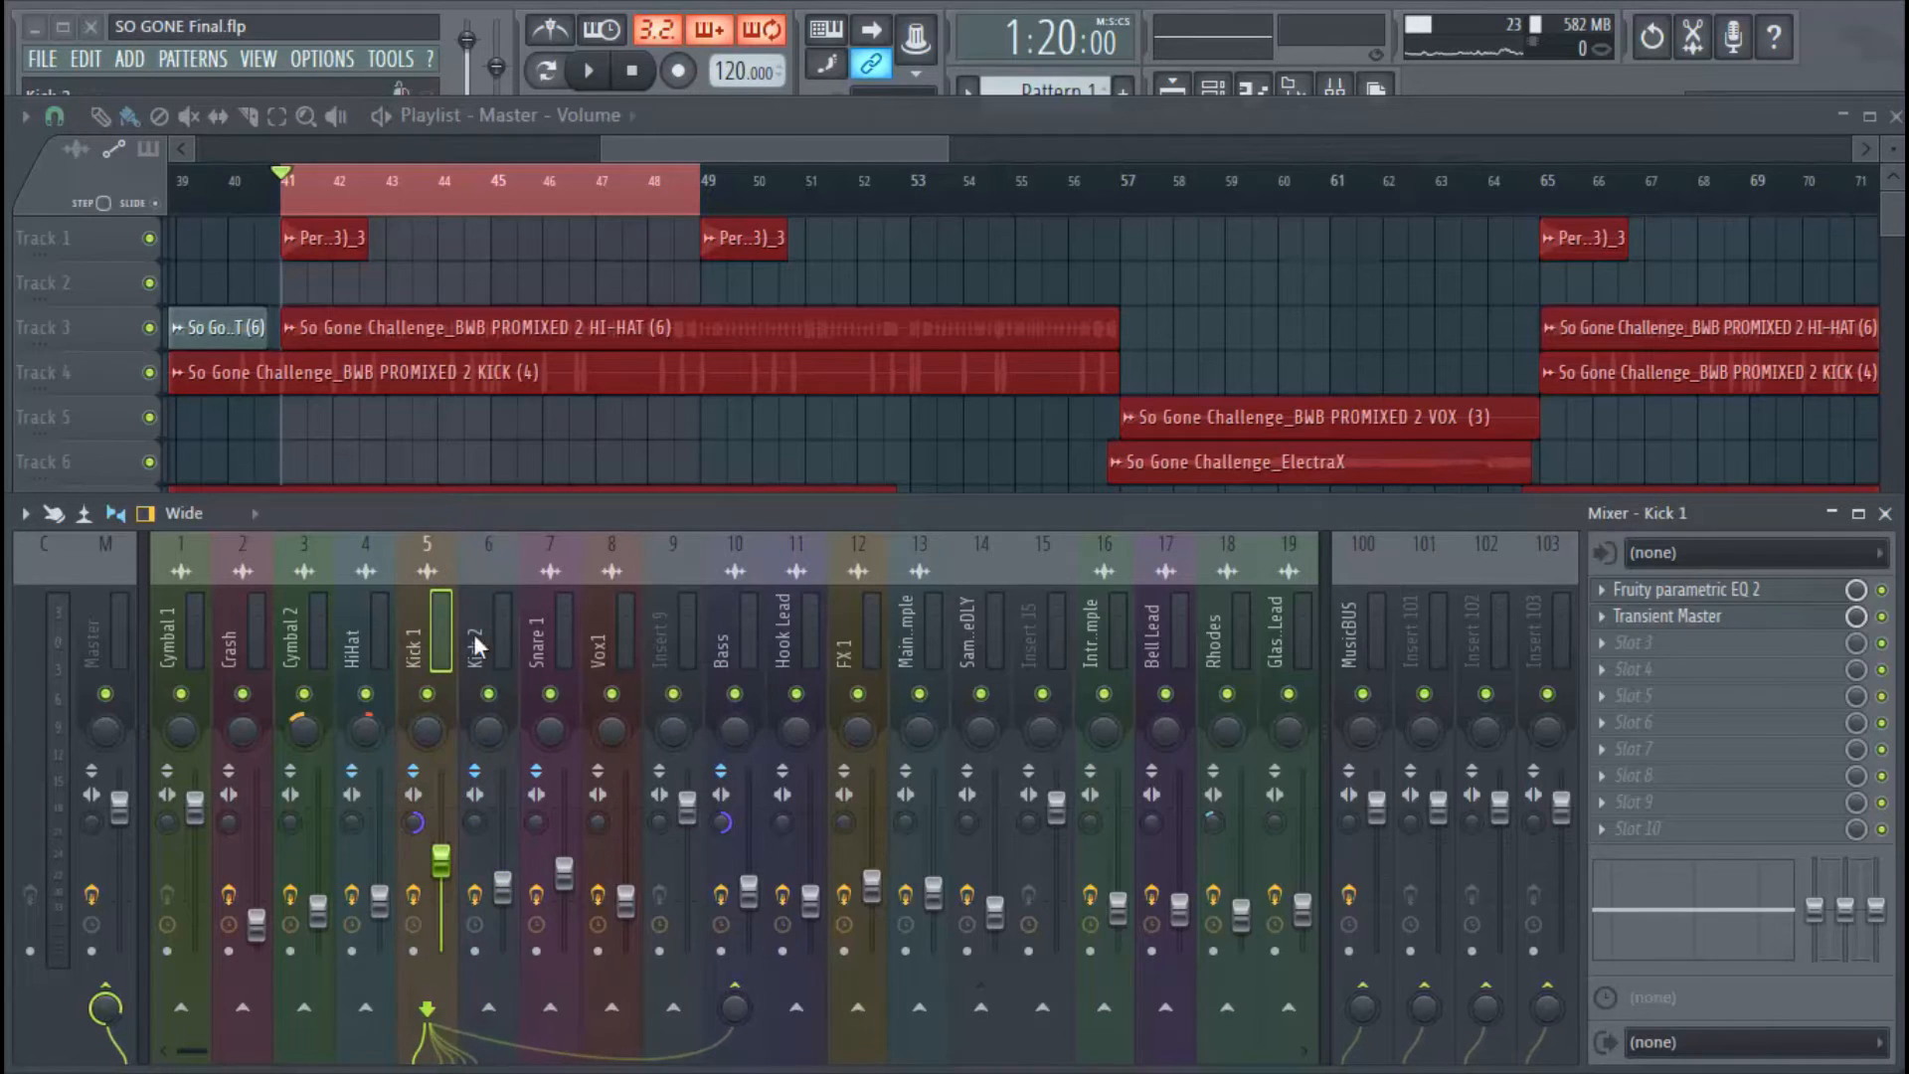
{"action": "mouse_move", "coordinate": [420, 682]}
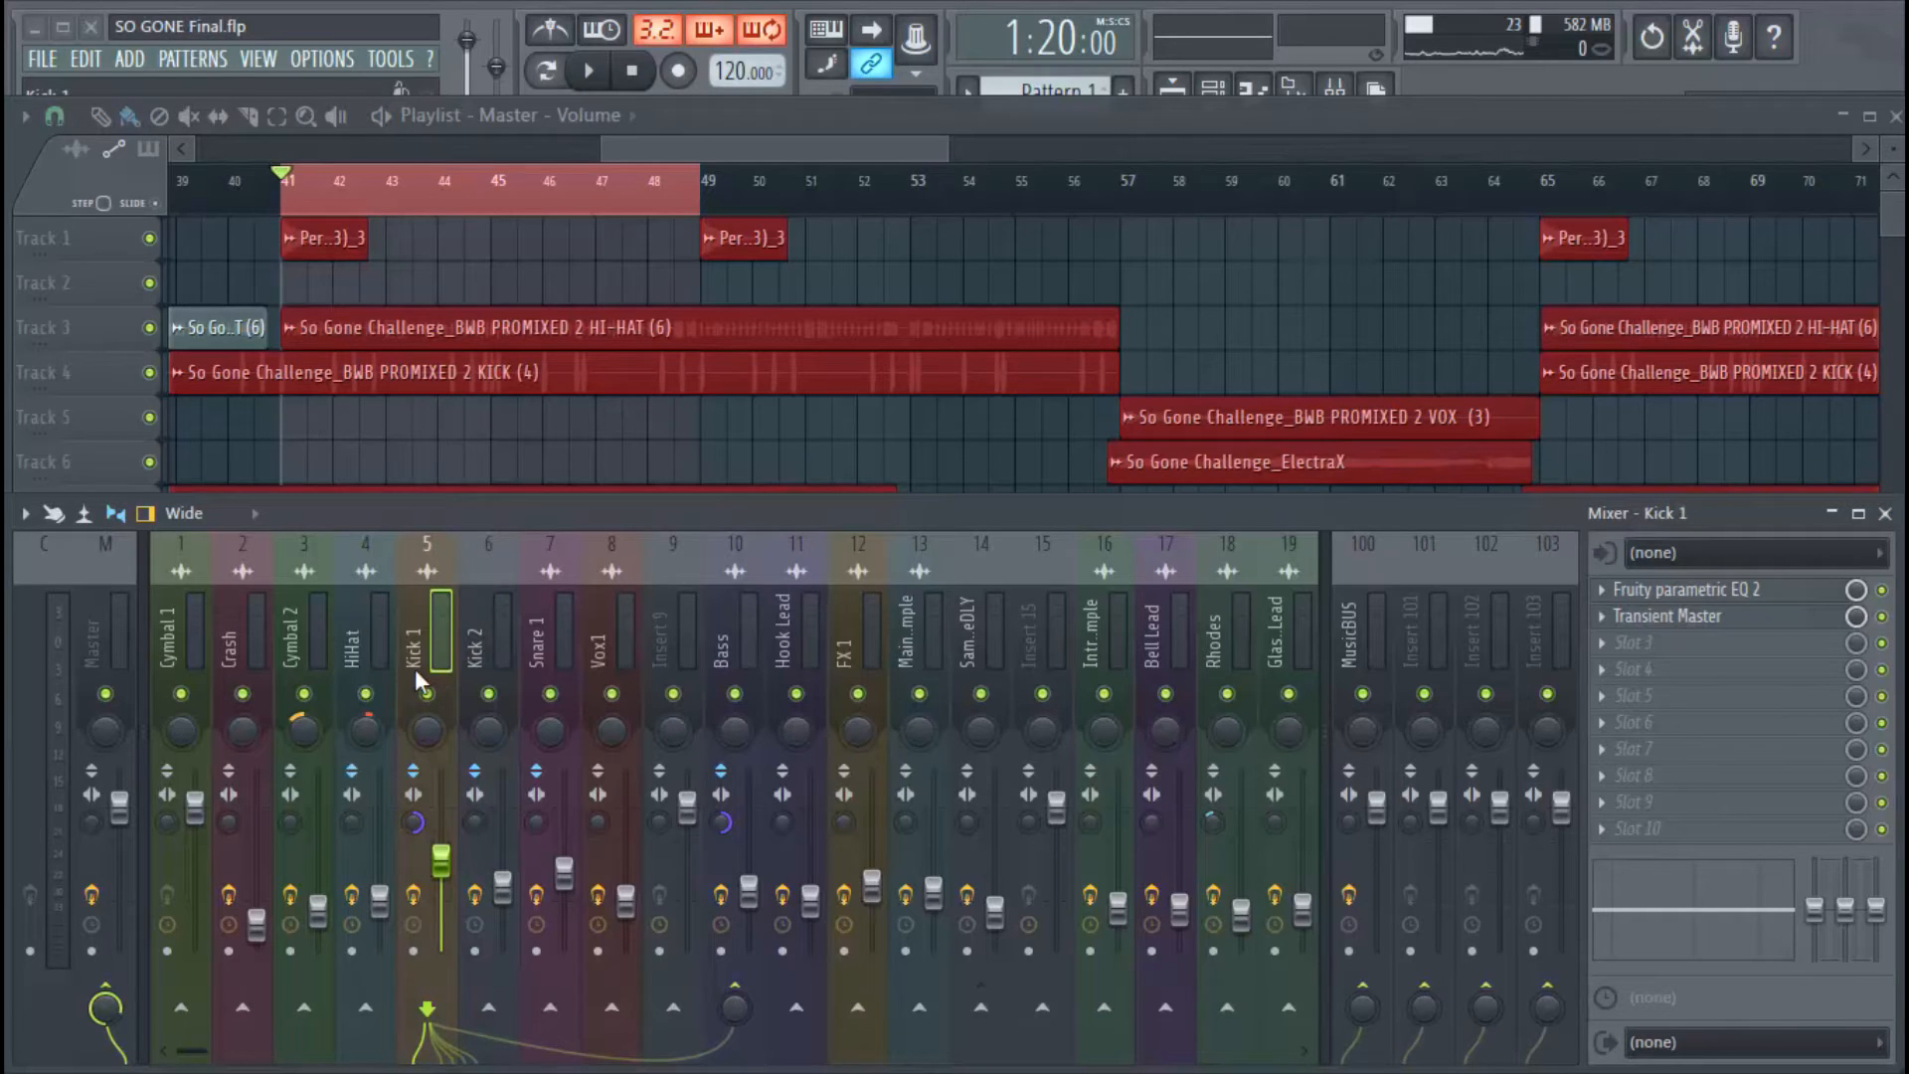
{"action": "left_click", "coordinate": [487, 633]}
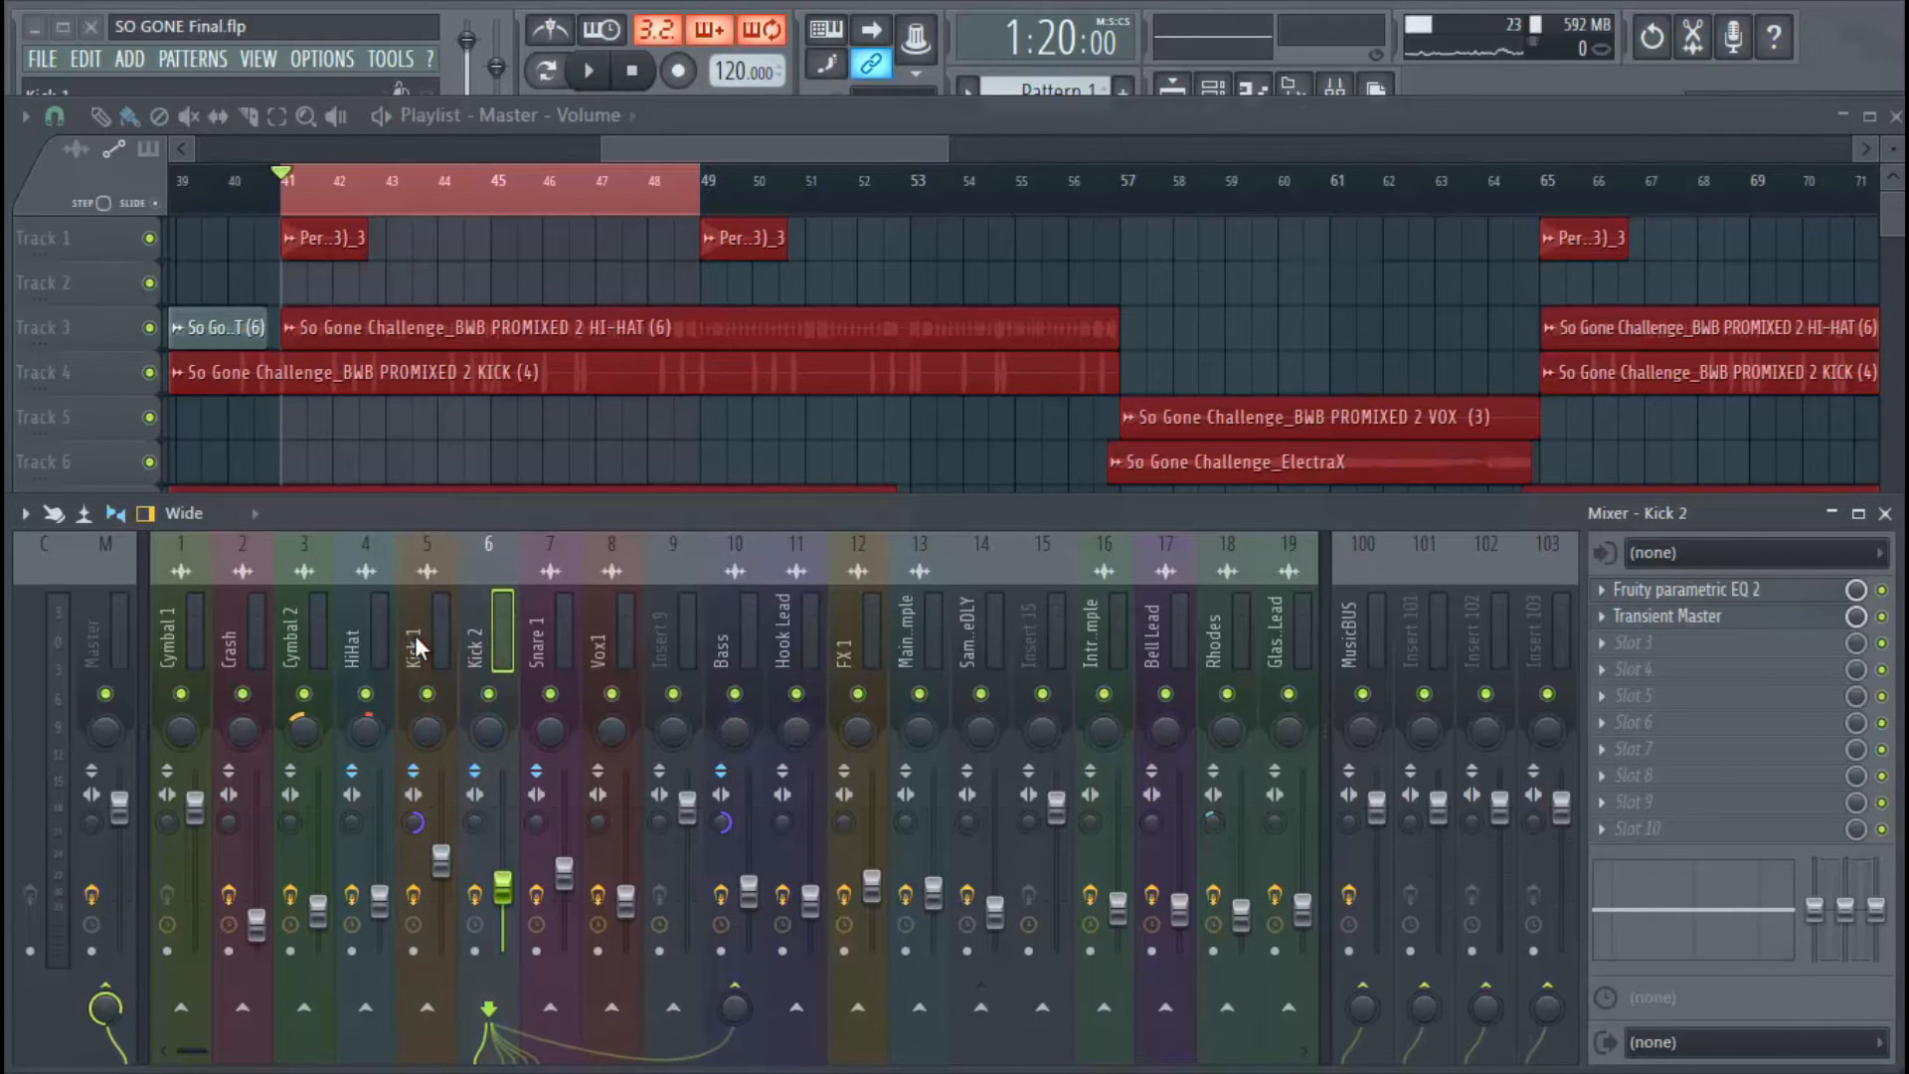
{"action": "left_click", "coordinate": [426, 634]}
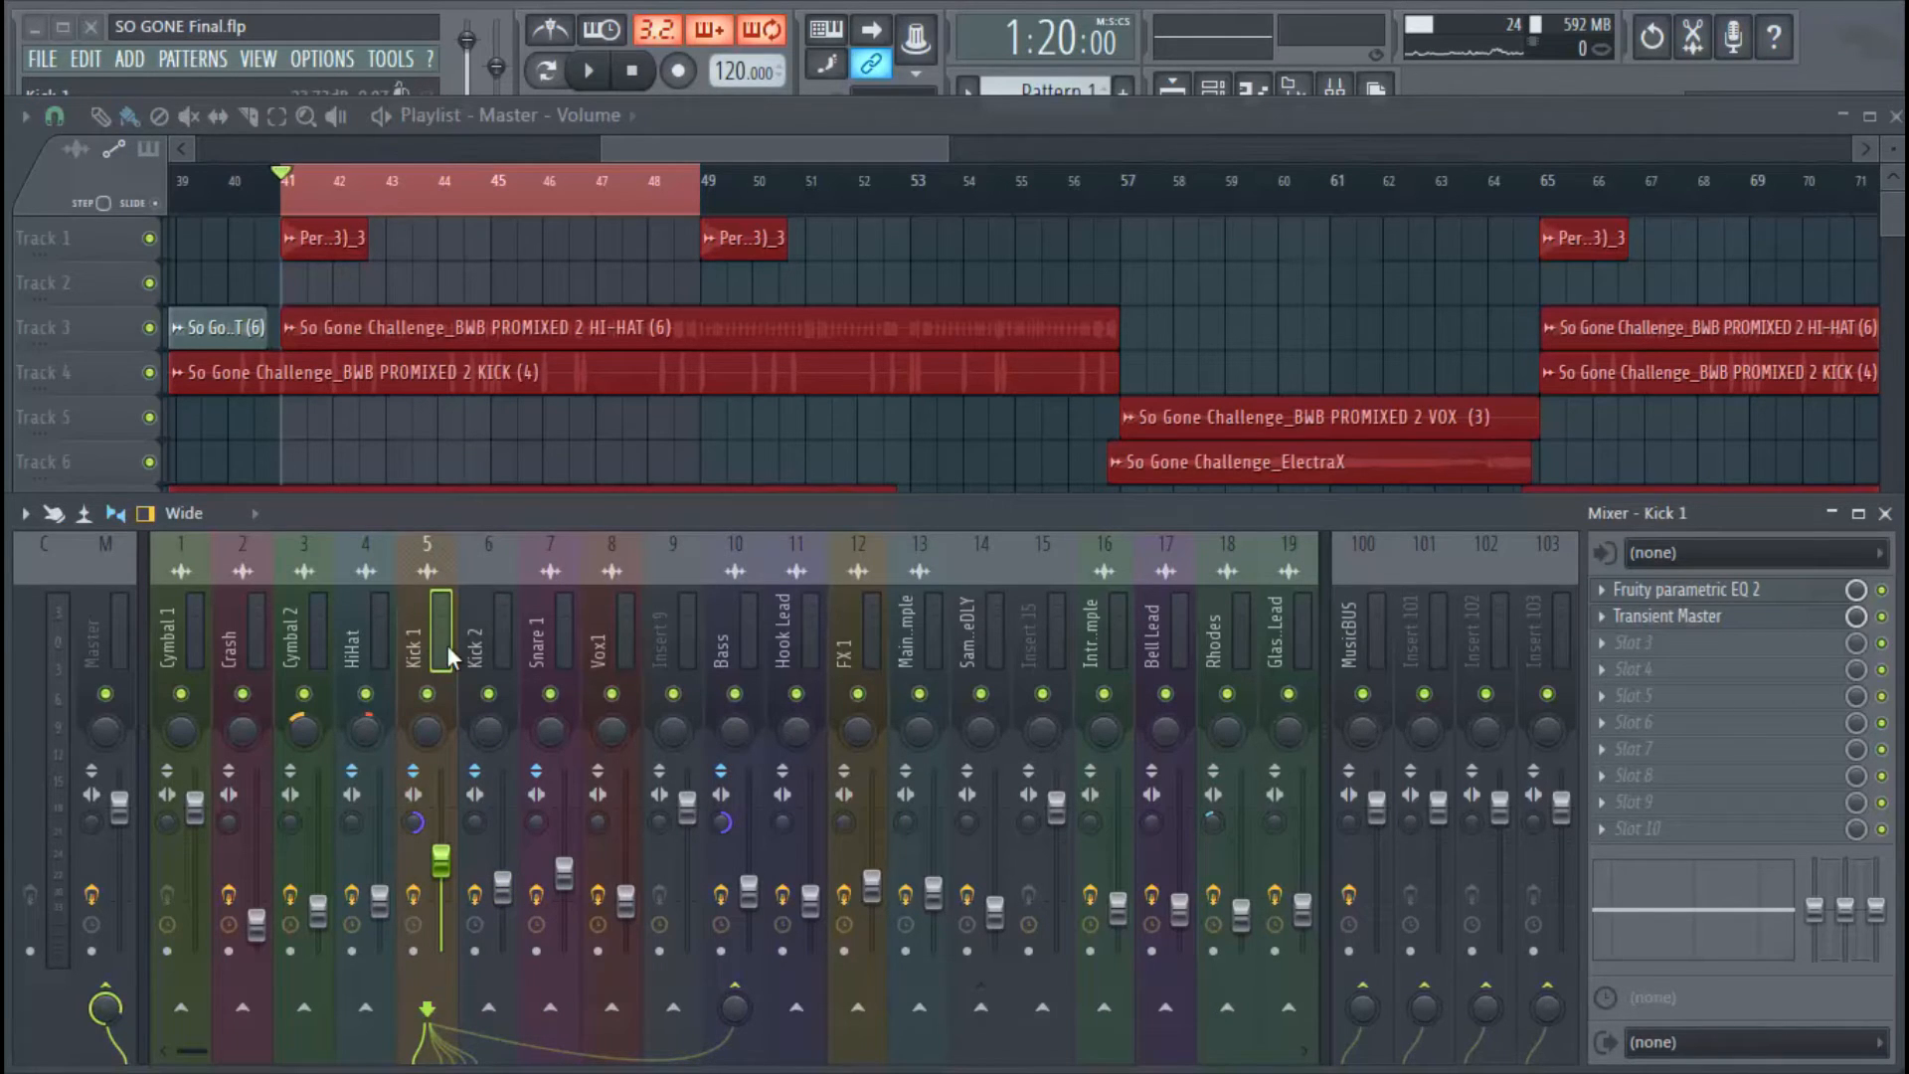
Inspect Kick 1's Fruity Parametric EQ 2 and Transient Master effects, then close them.
{"action": "left_click", "coordinate": [1686, 587]}
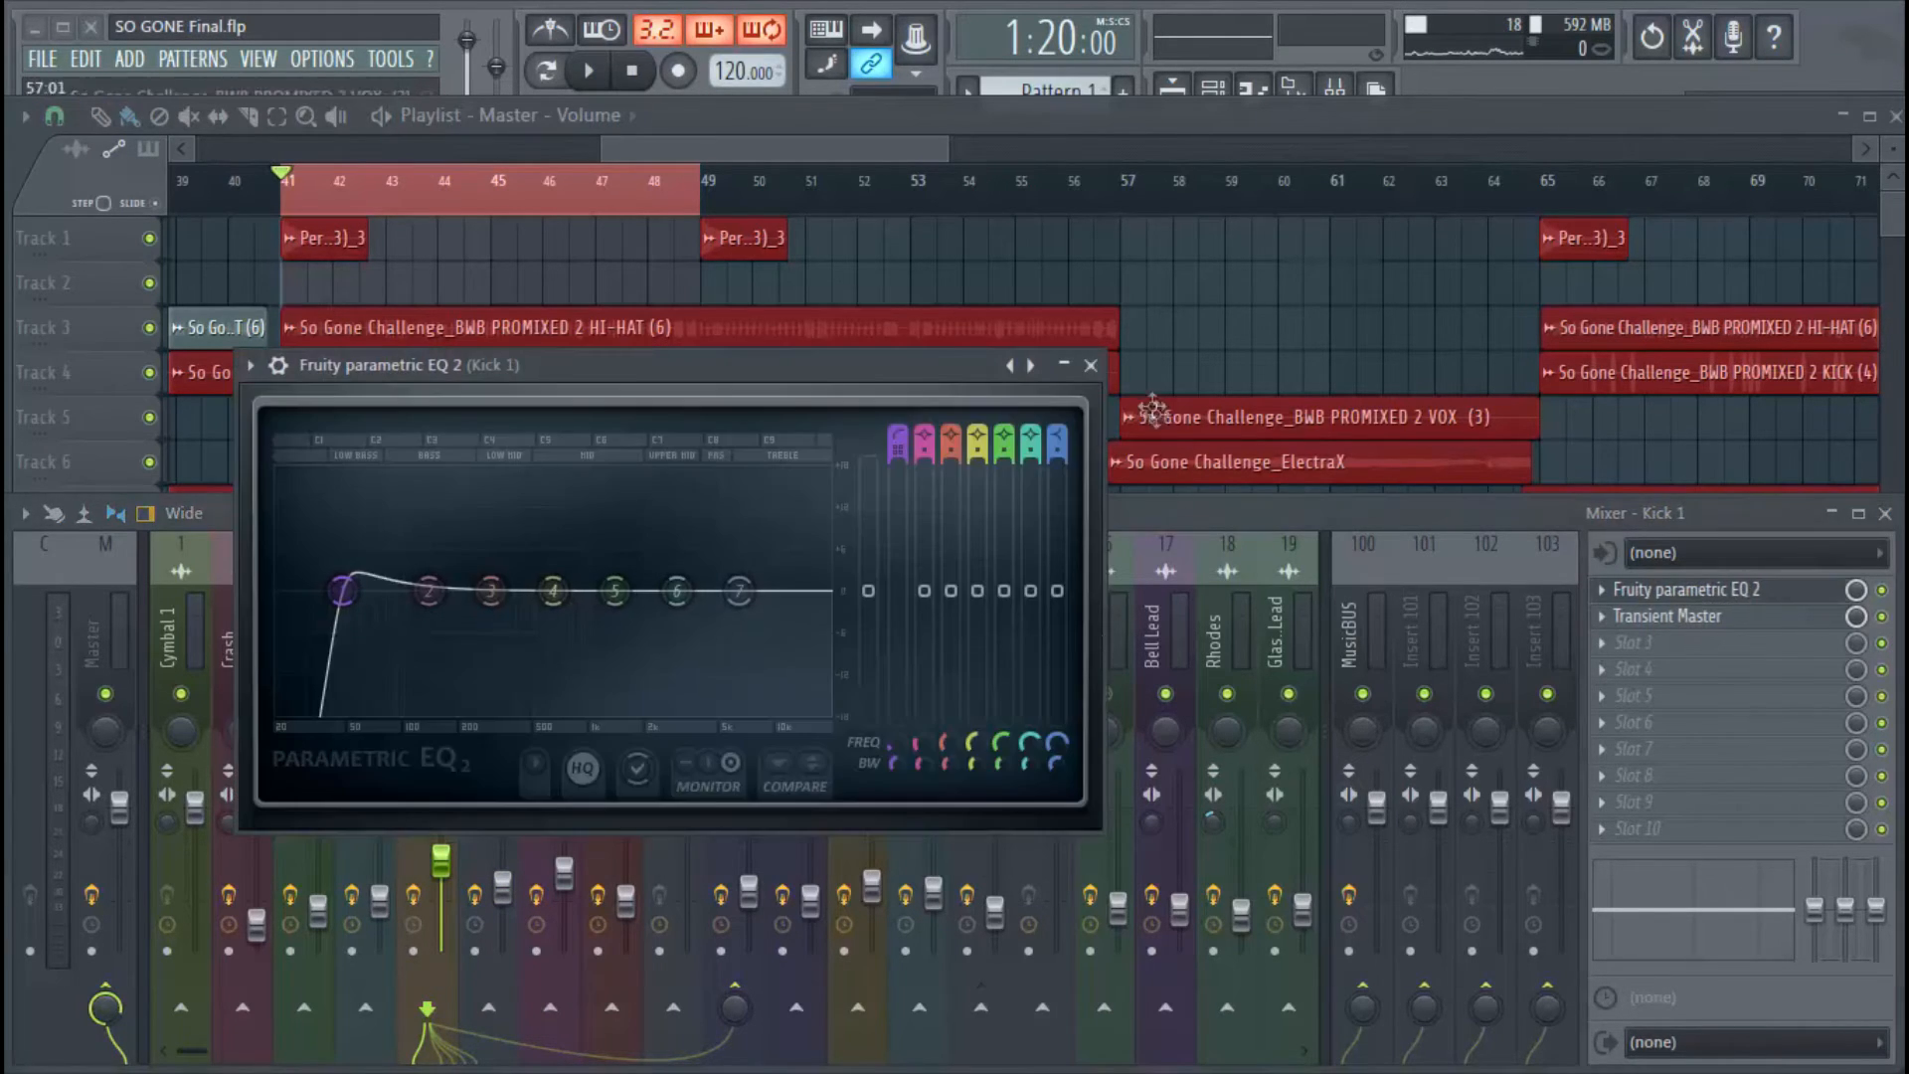
{"action": "left_click", "coordinate": [1671, 614]}
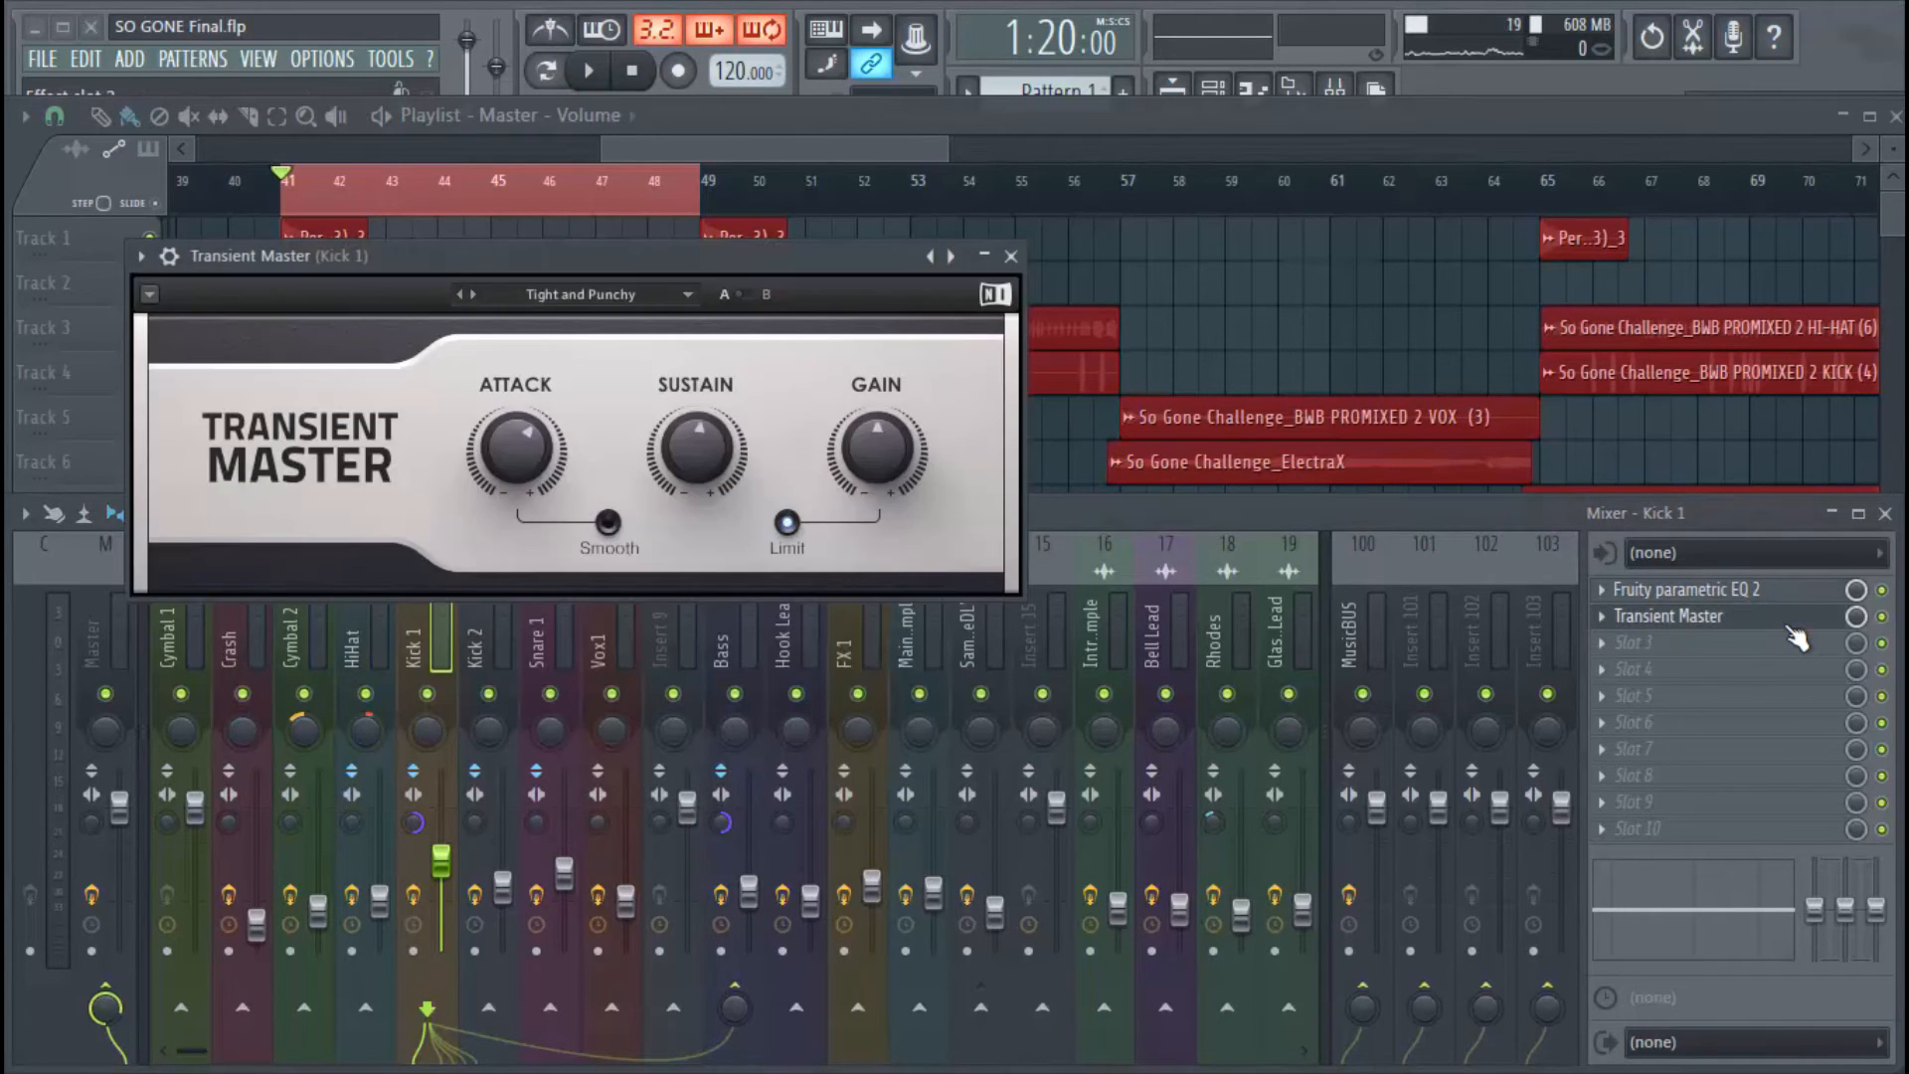
{"action": "left_click", "coordinate": [1009, 256]}
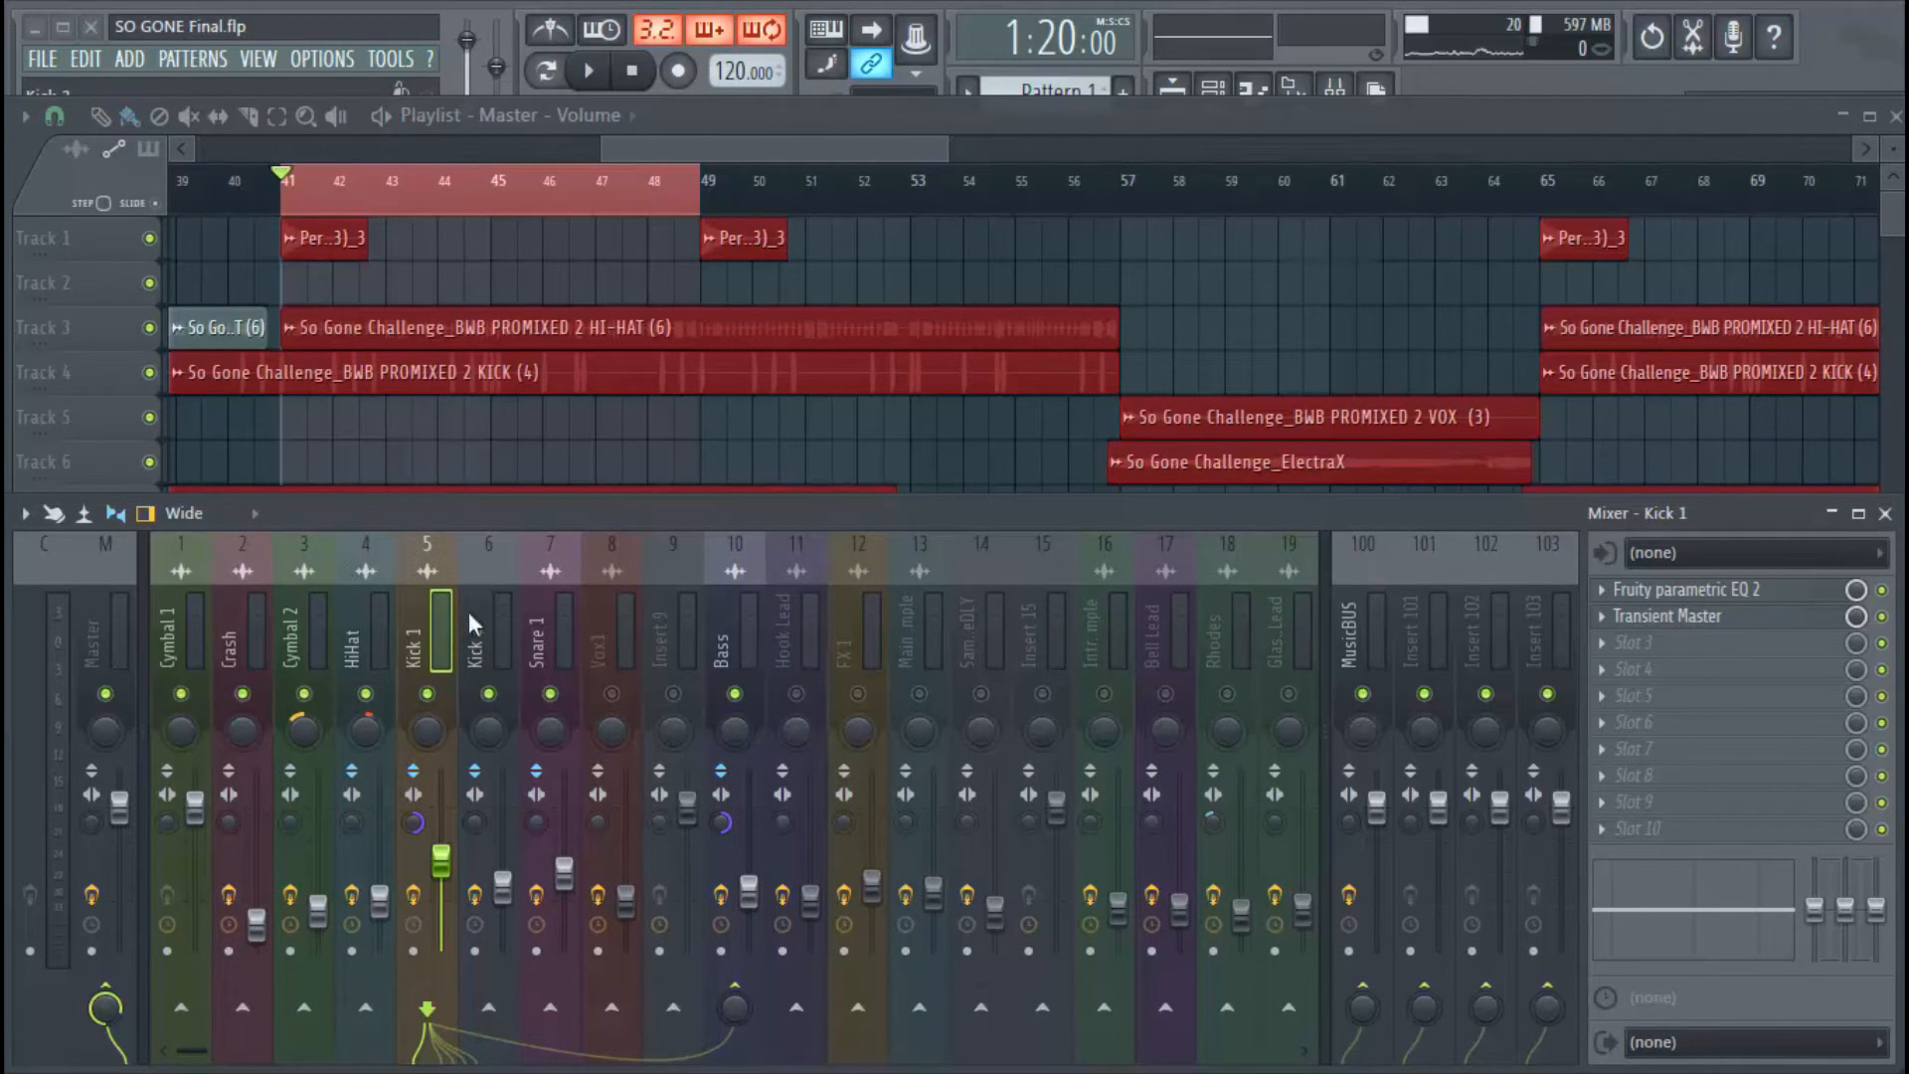
{"action": "left_click", "coordinate": [587, 70]}
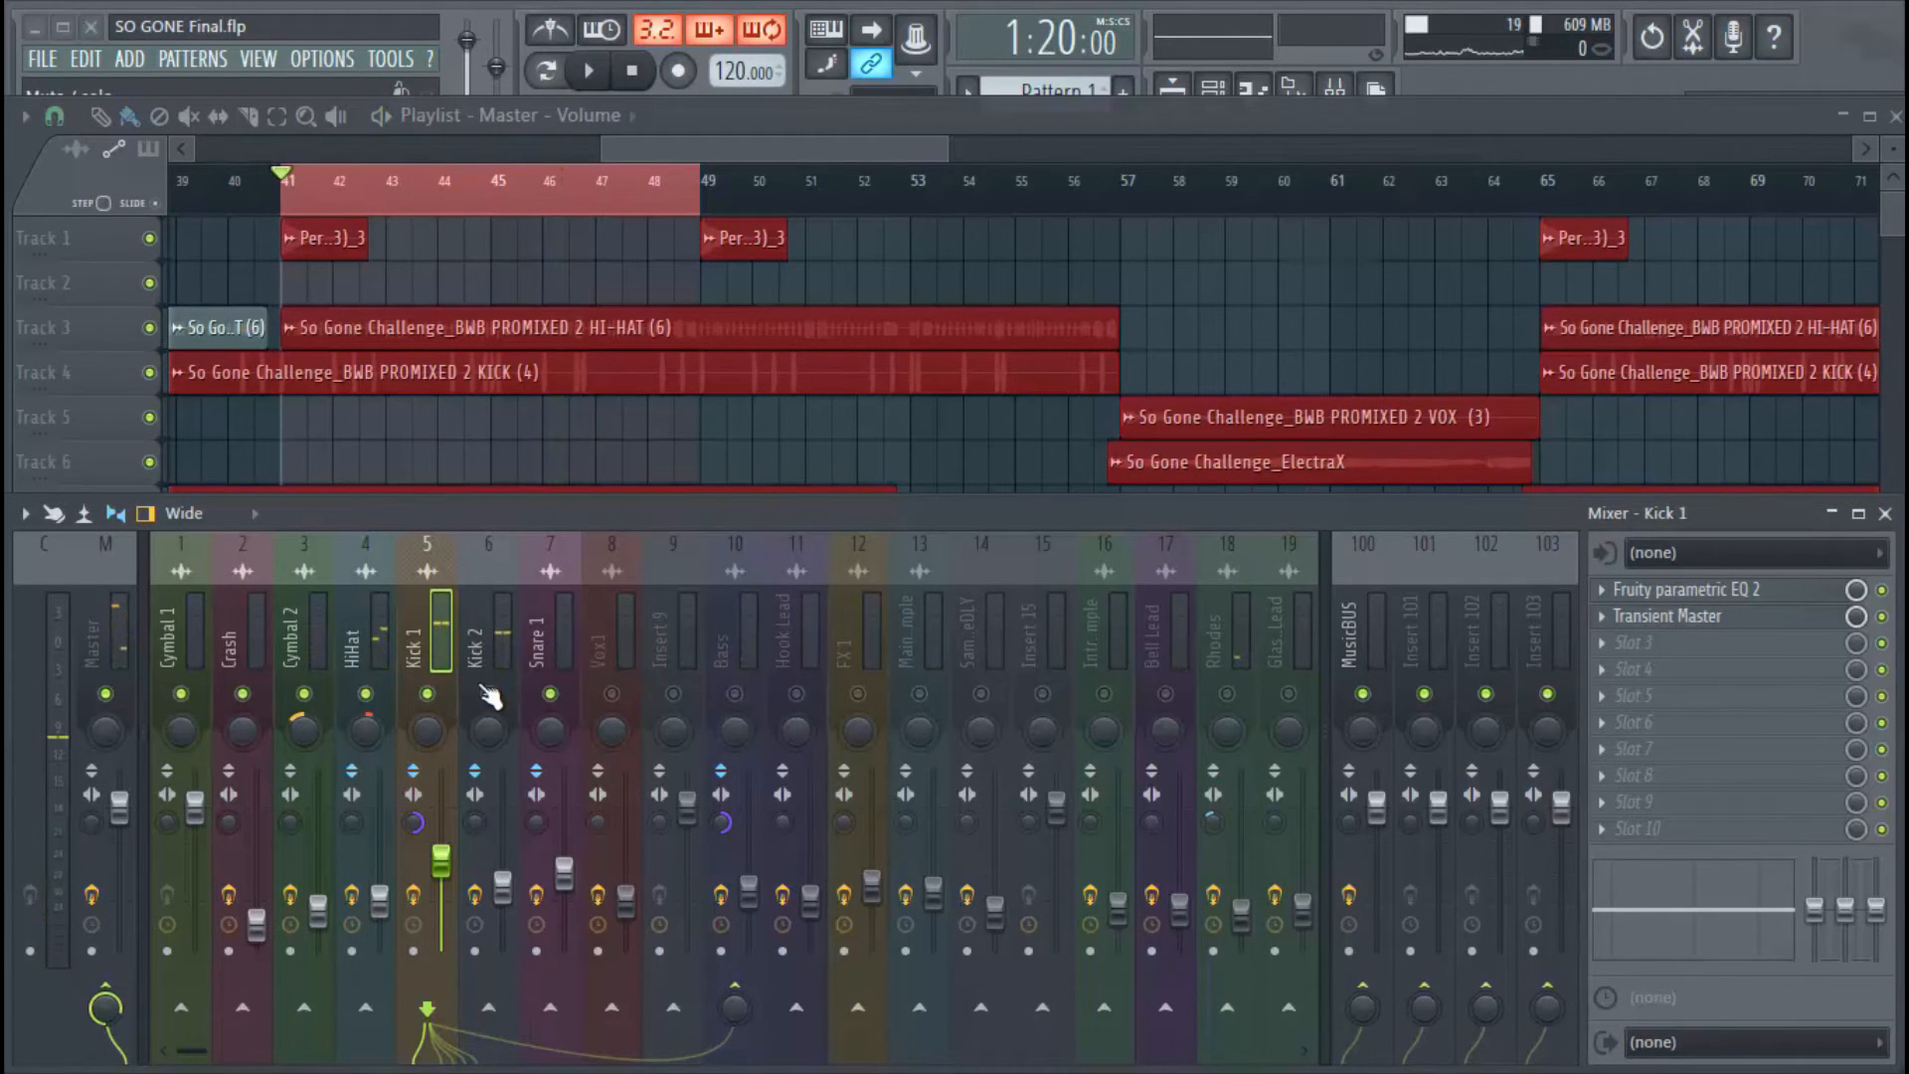
{"action": "left_click", "coordinate": [588, 70]}
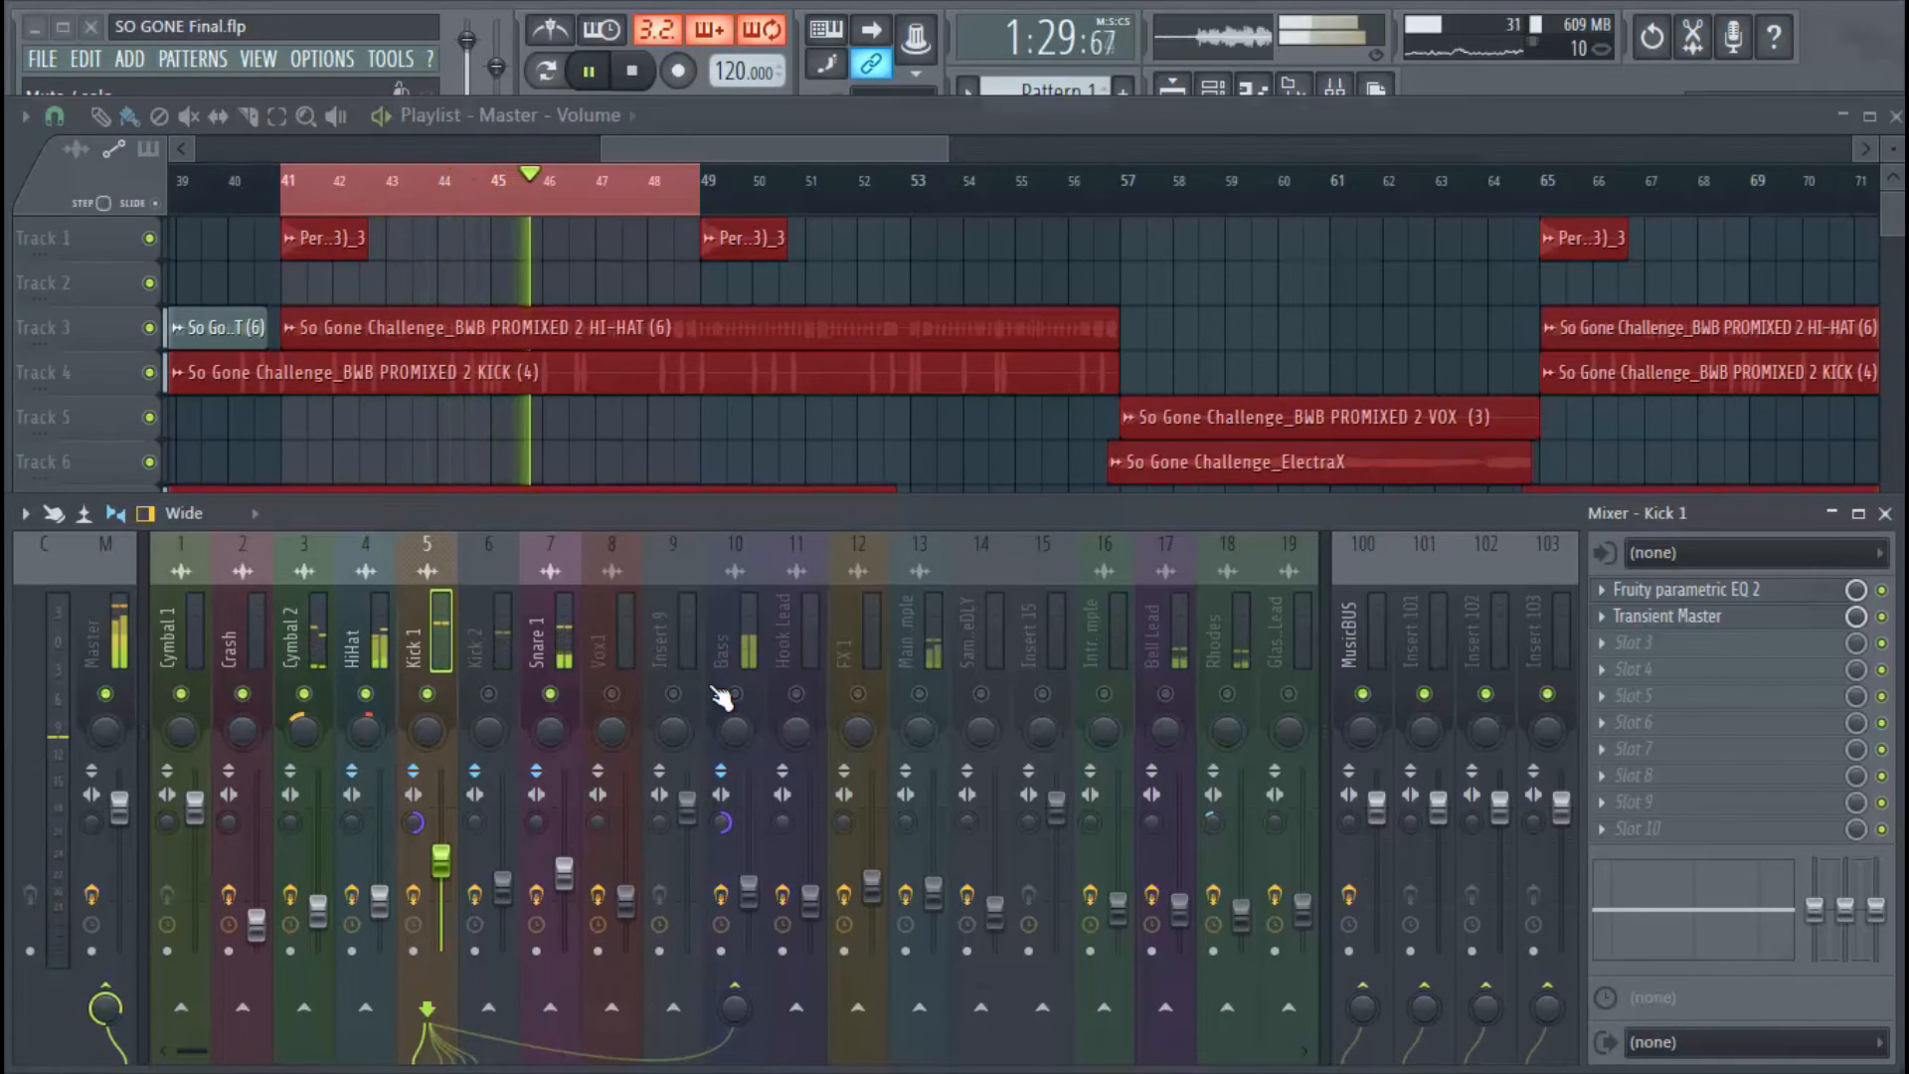
{"action": "left_click", "coordinate": [588, 70]}
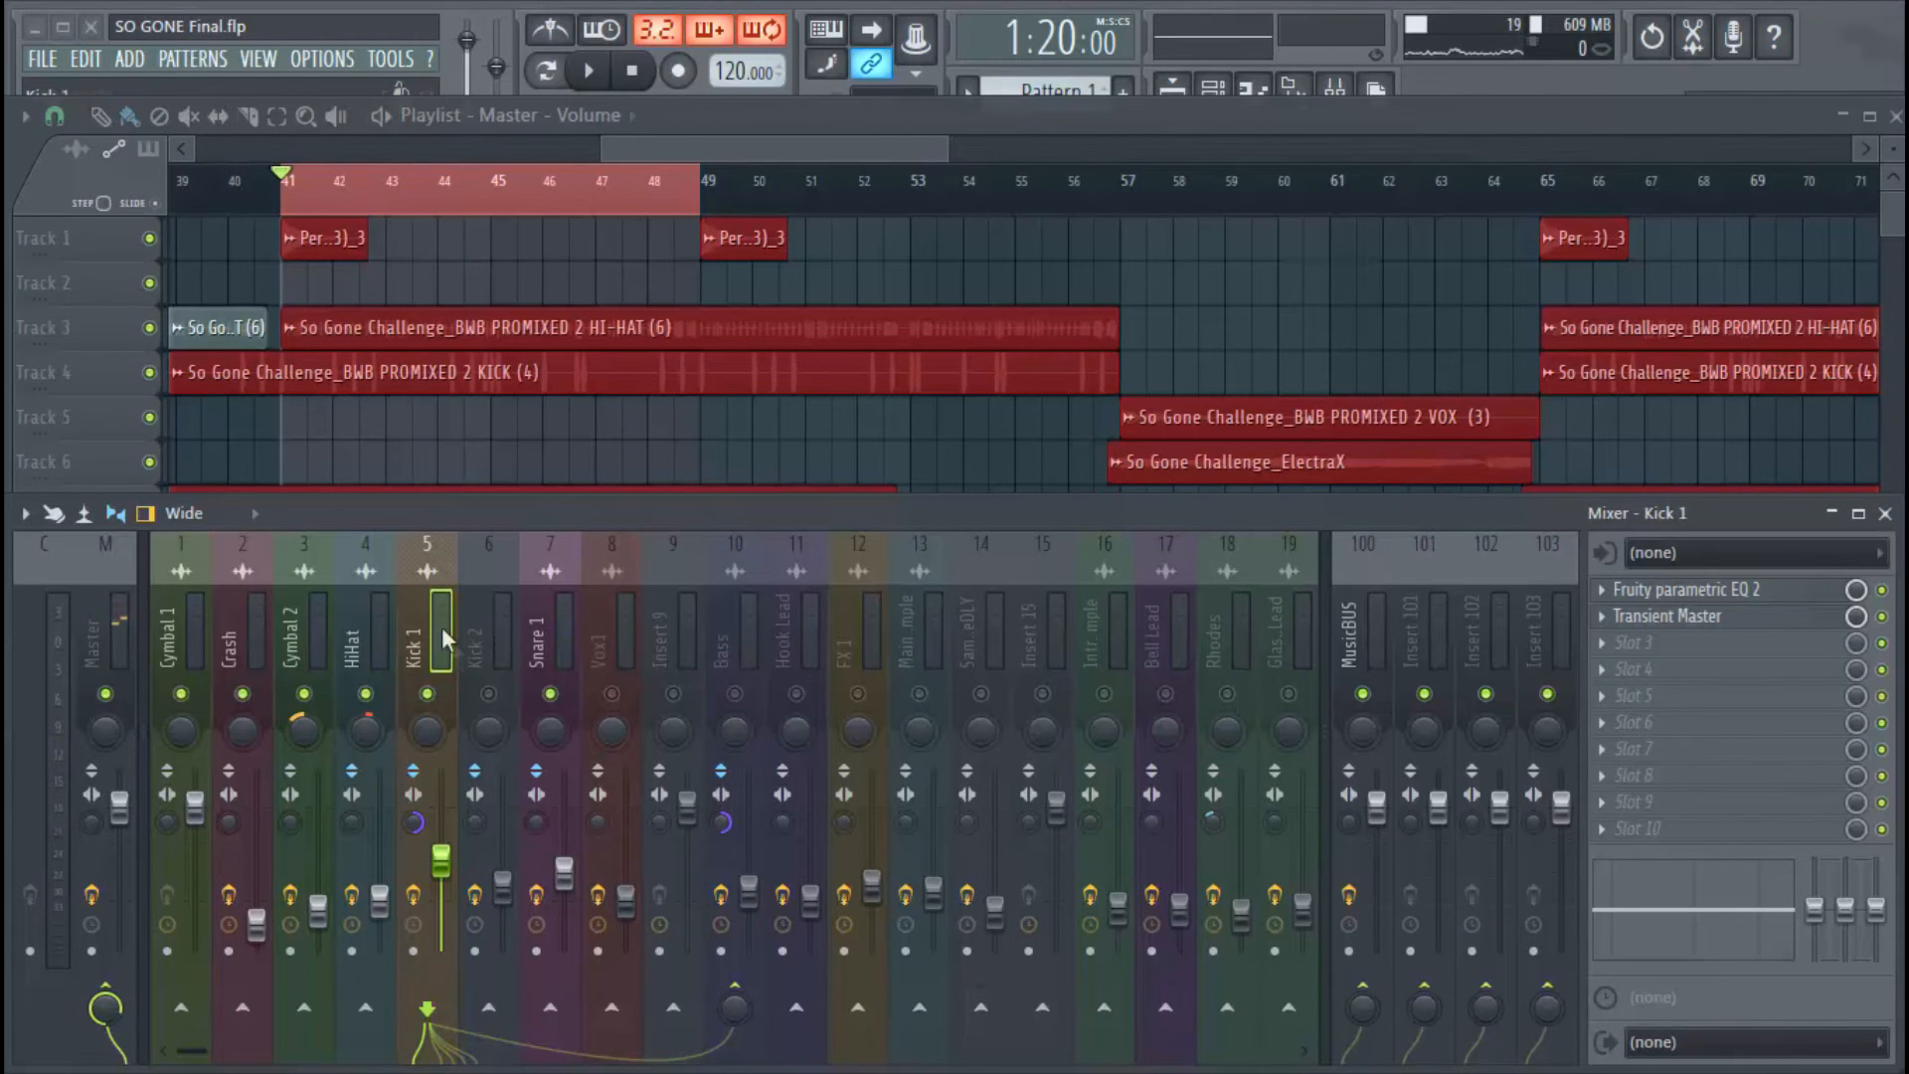
Save the Kick 1 insert's mixer track state as a preset named 'Kick'.
{"action": "right_click", "coordinate": [428, 620]}
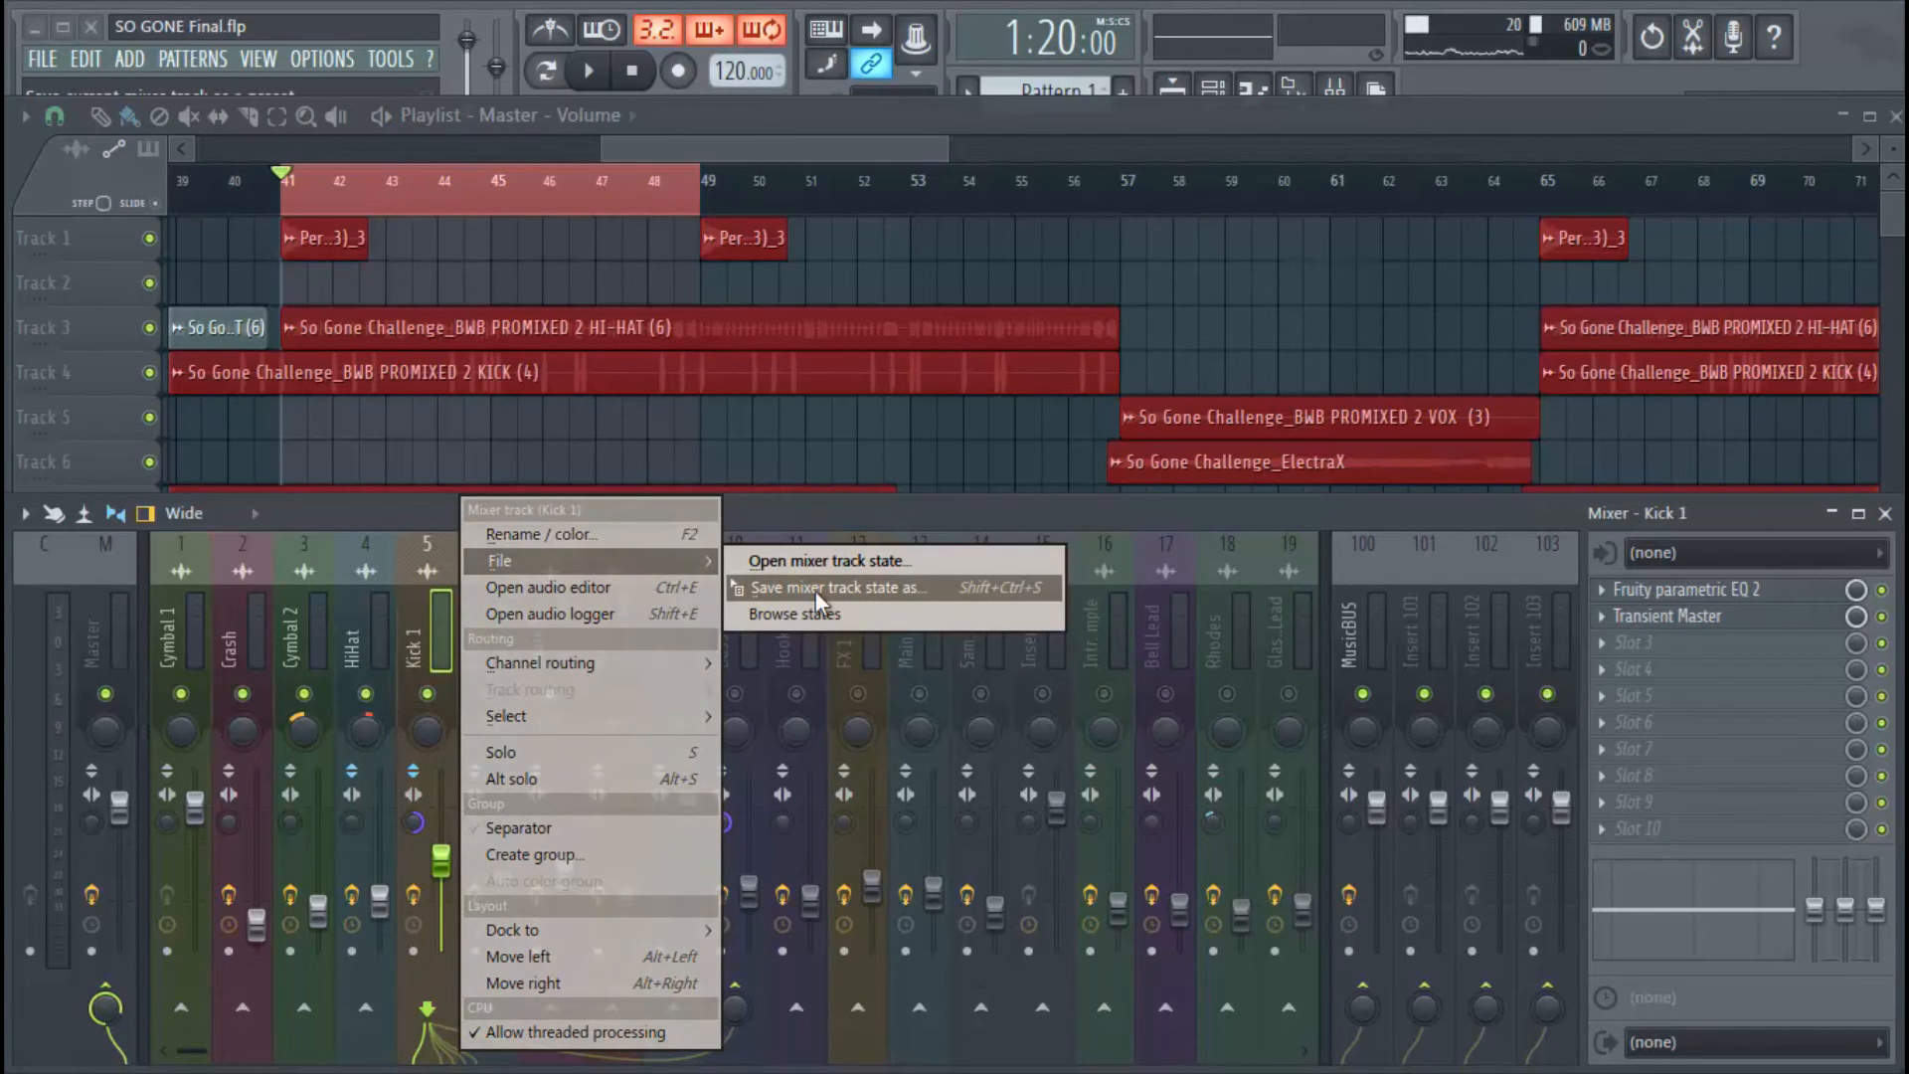
{"action": "left_click", "coordinate": [841, 586]}
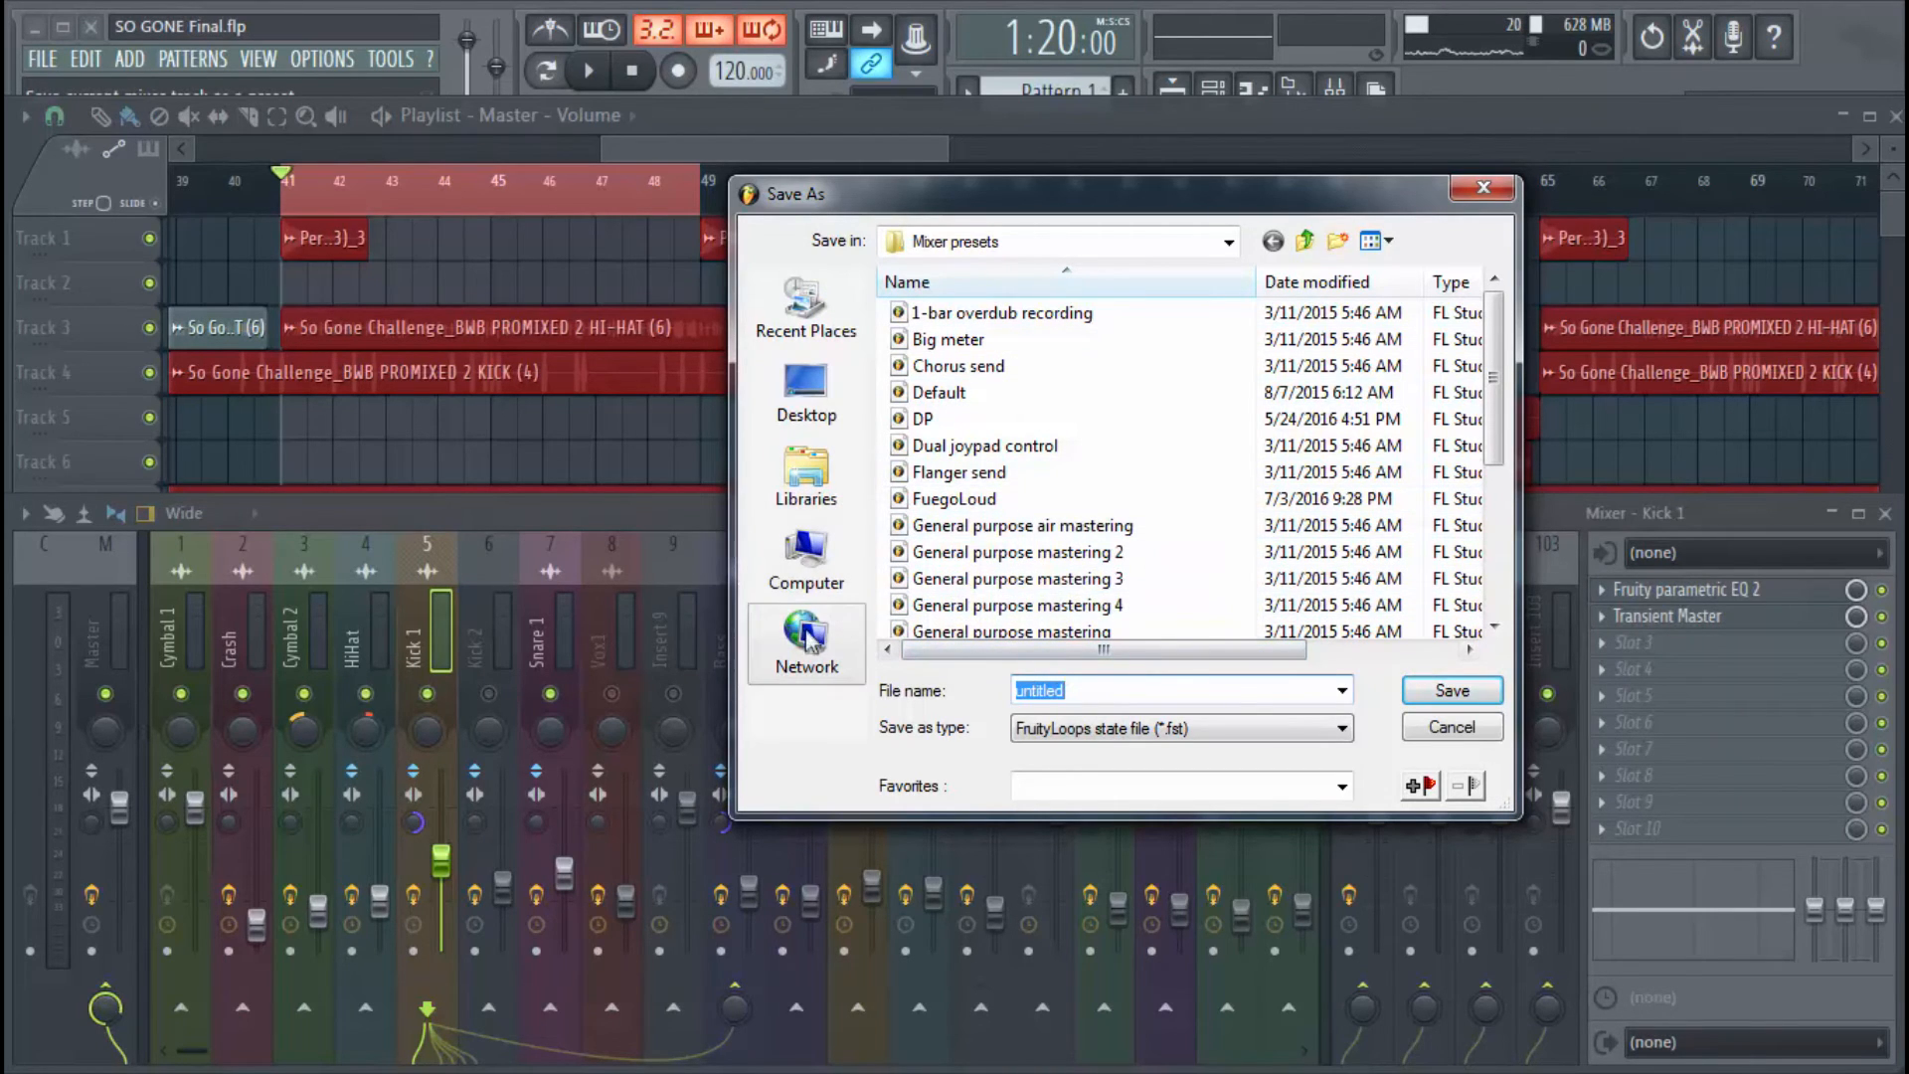
{"action": "mouse_move", "coordinate": [807, 560]}
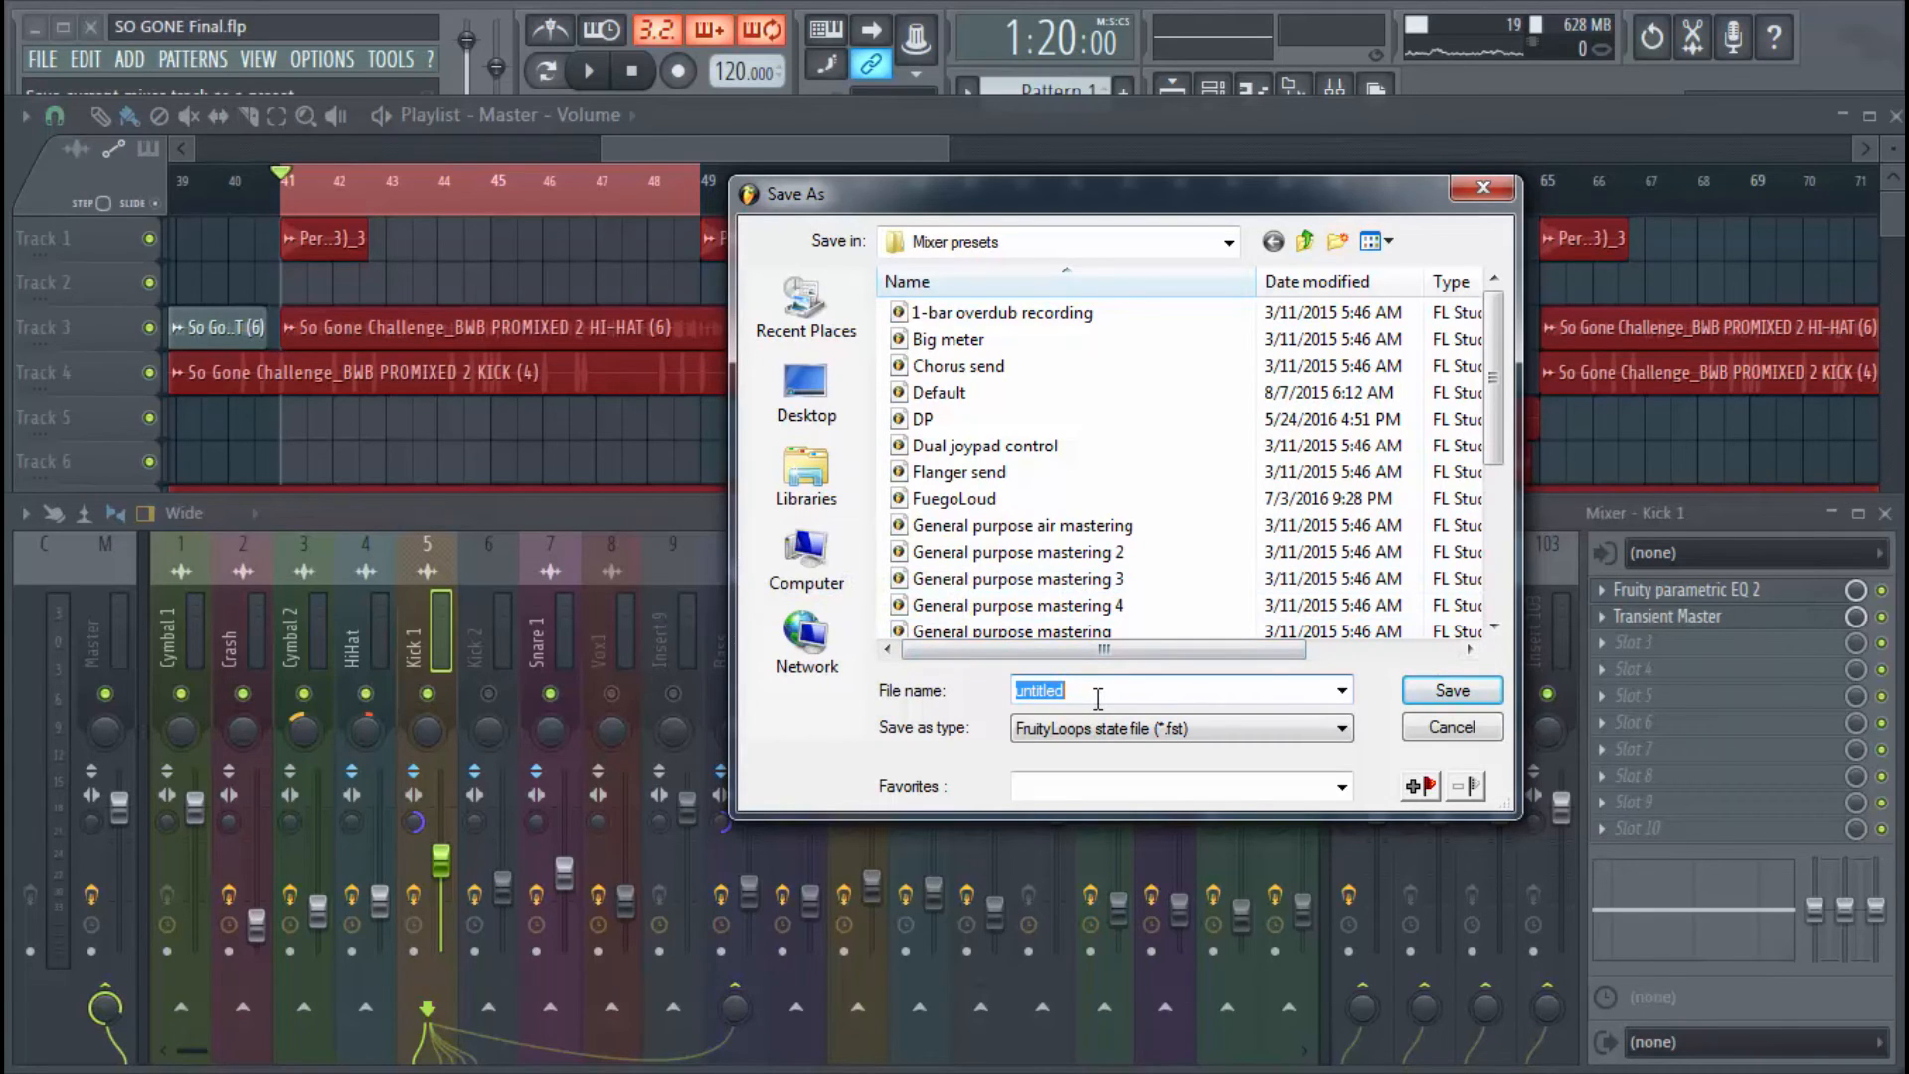
{"action": "type", "text": "Kick"}
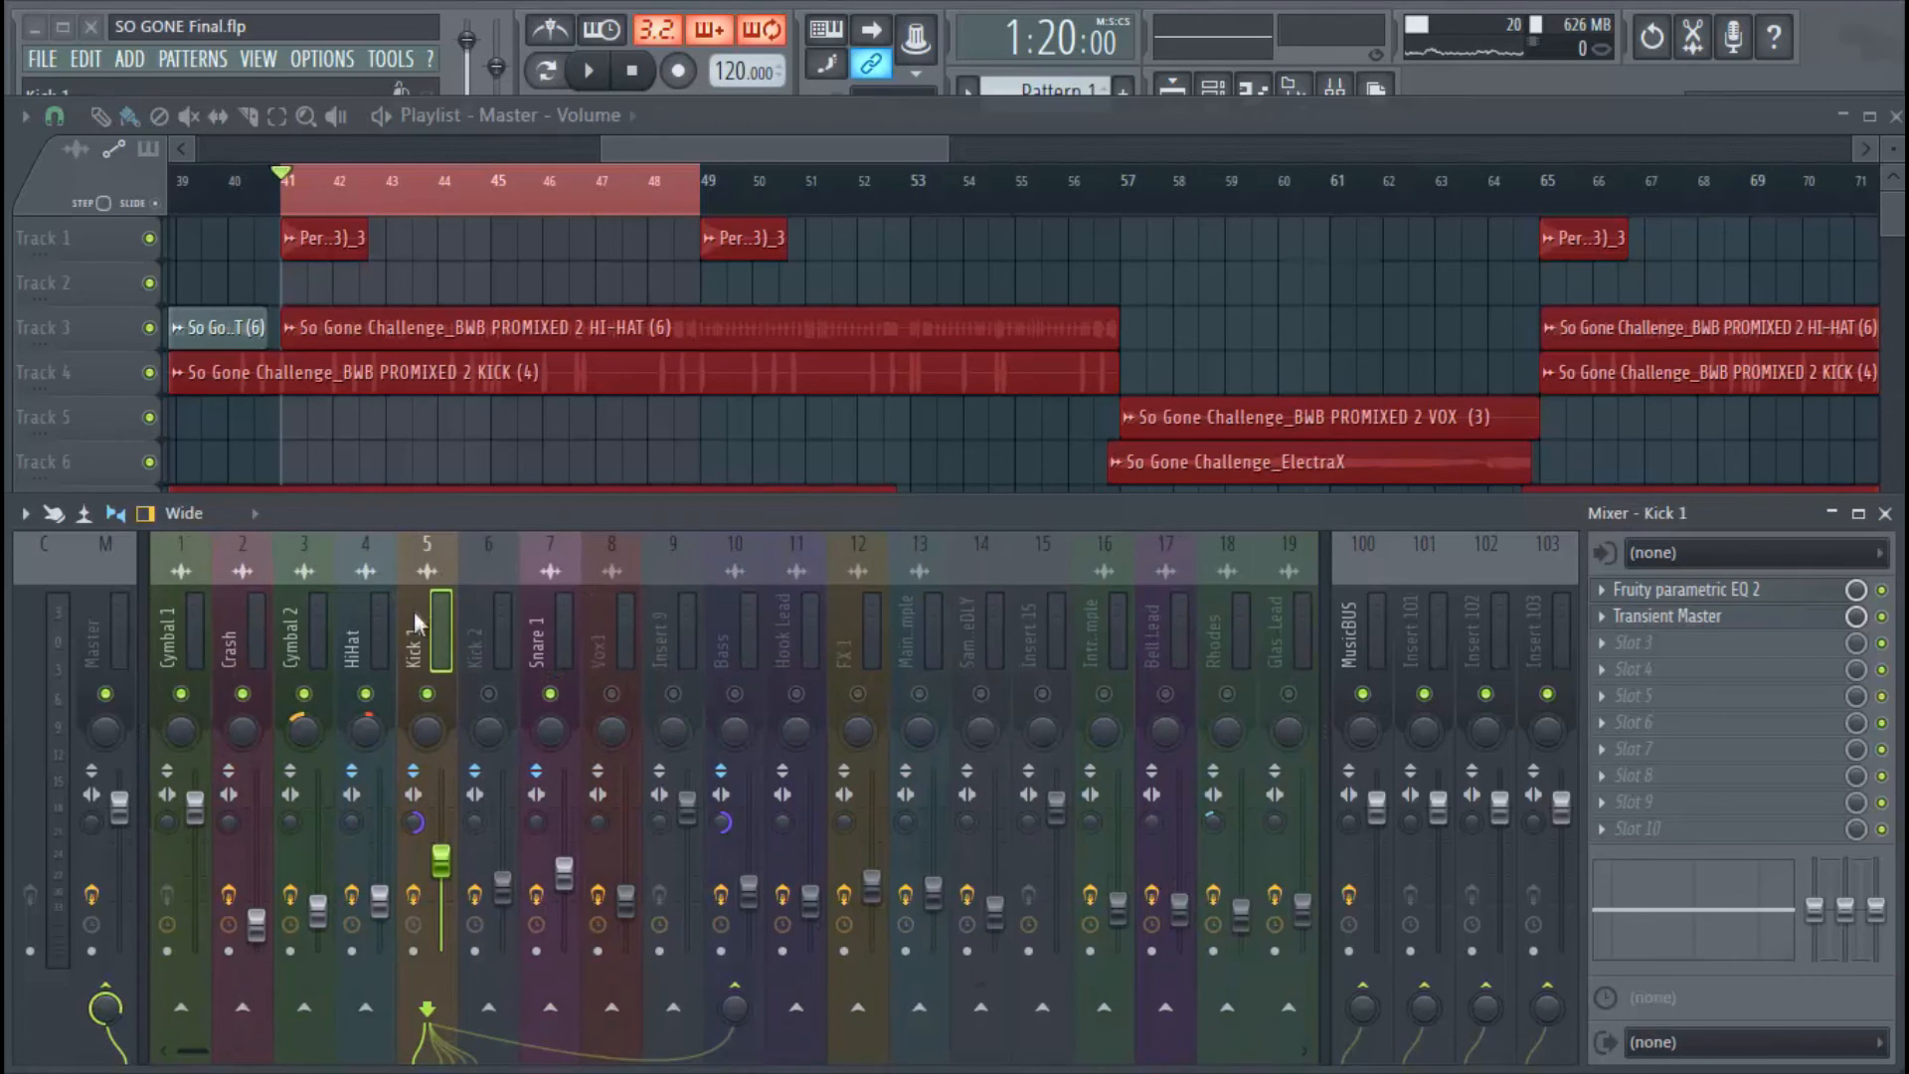
{"action": "mouse_move", "coordinate": [436, 639]}
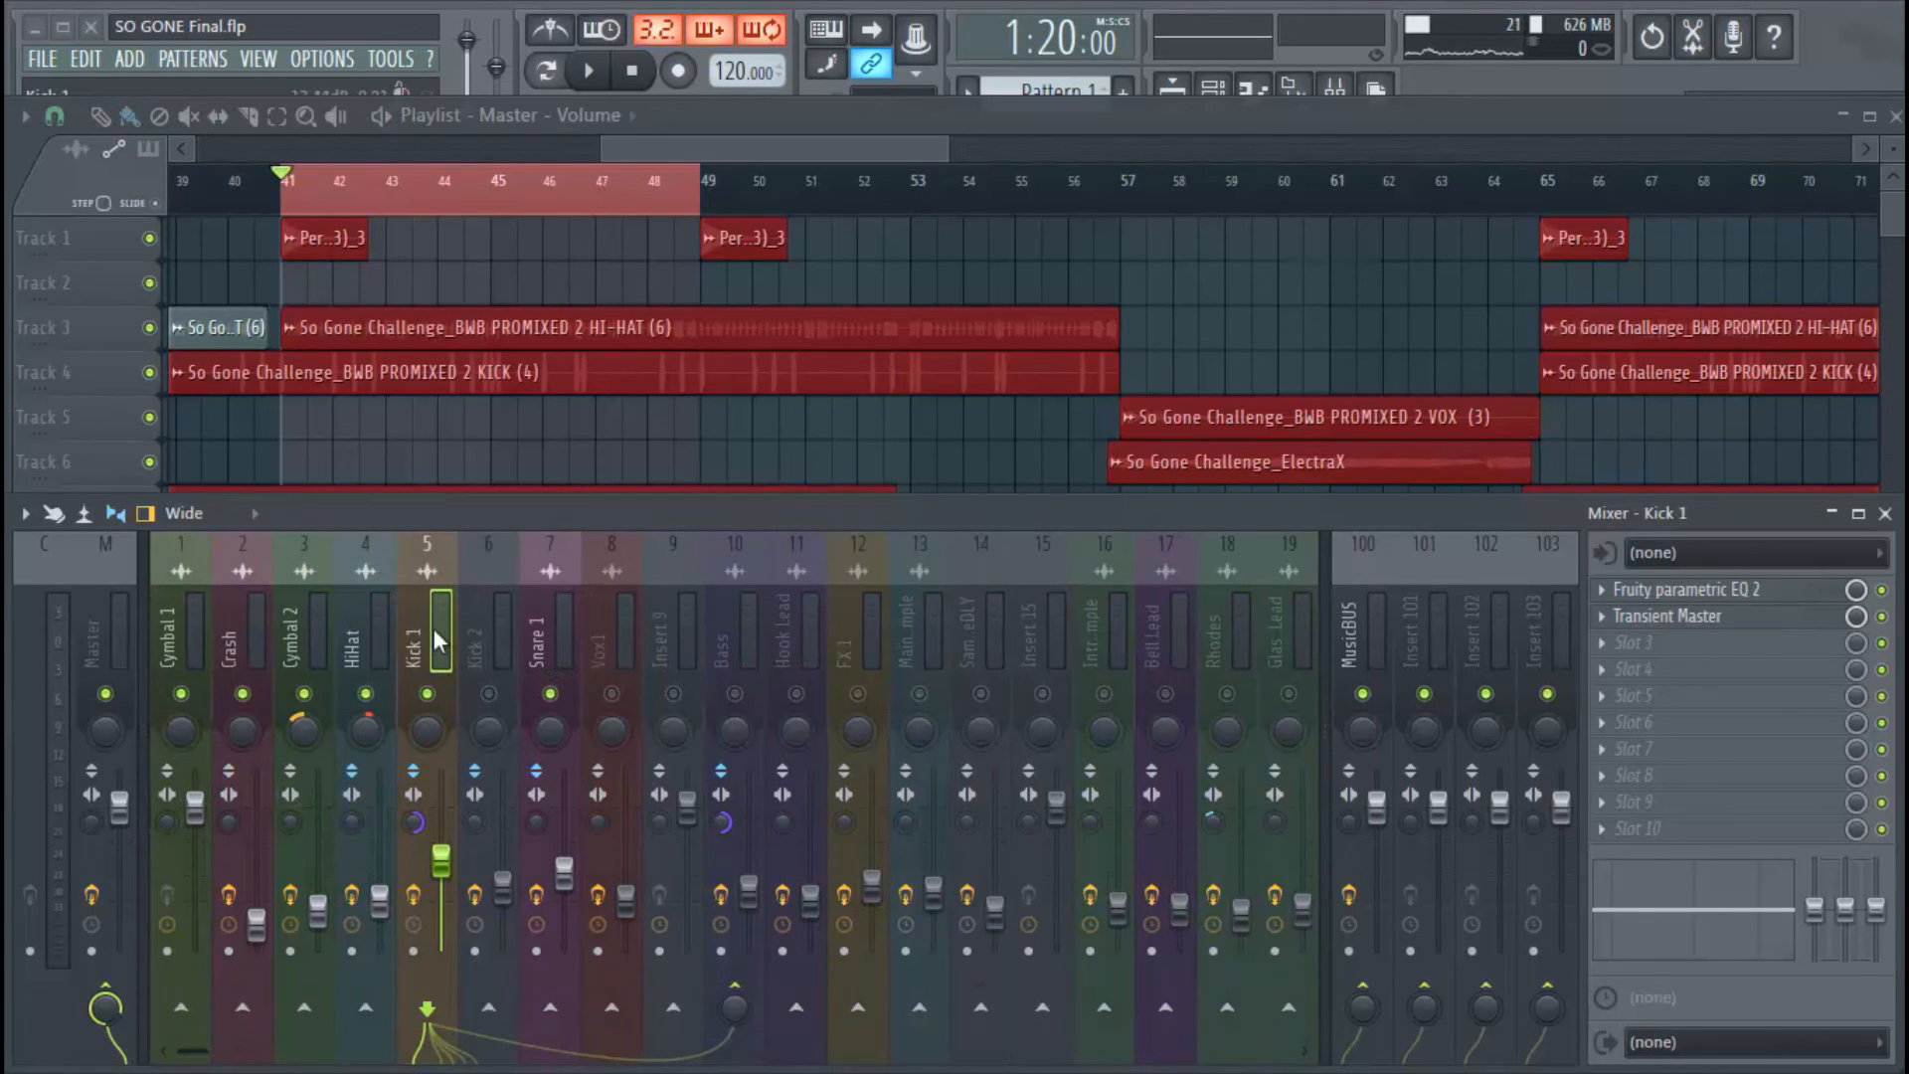
Load the 'Kick' track state onto empty Insert 23 and check its parametric EQ.
{"action": "scroll", "scroll_direction": "right", "scroll_amount": 3}
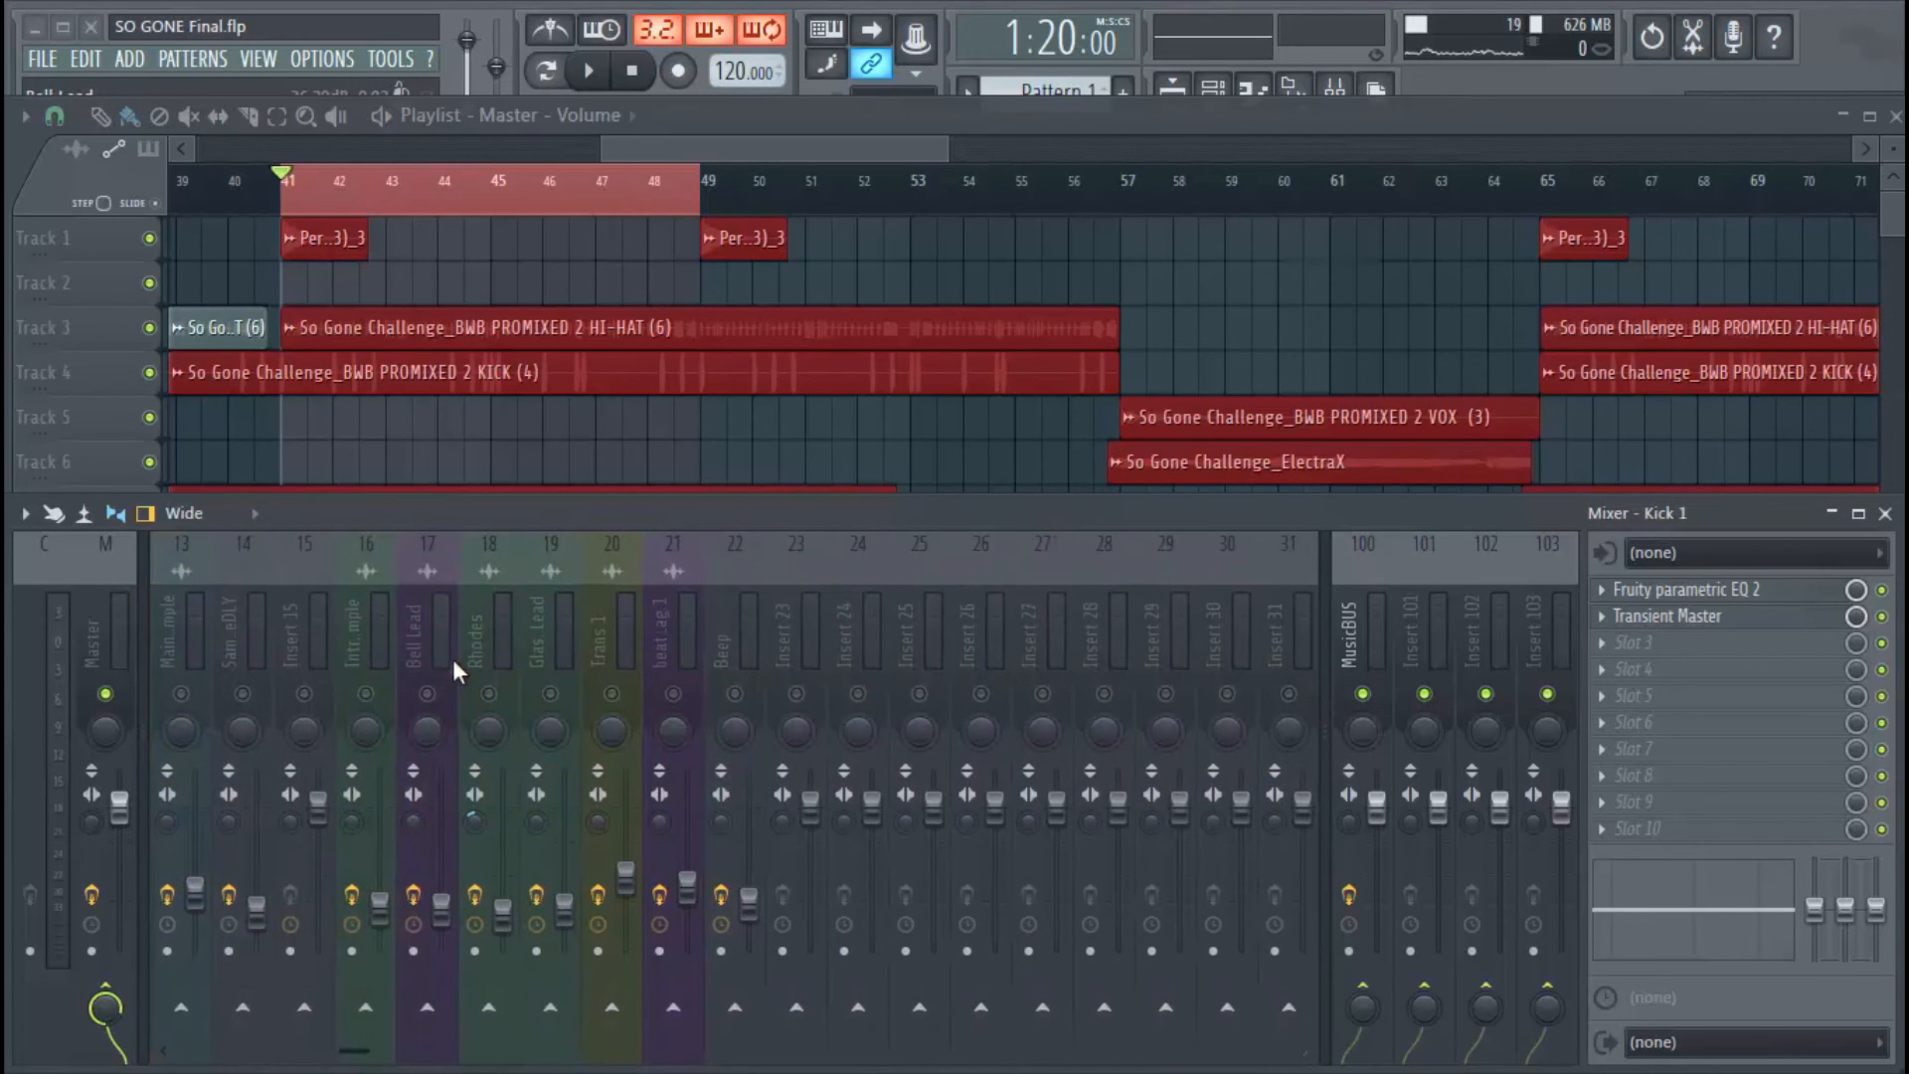
{"action": "left_click", "coordinate": [797, 627]}
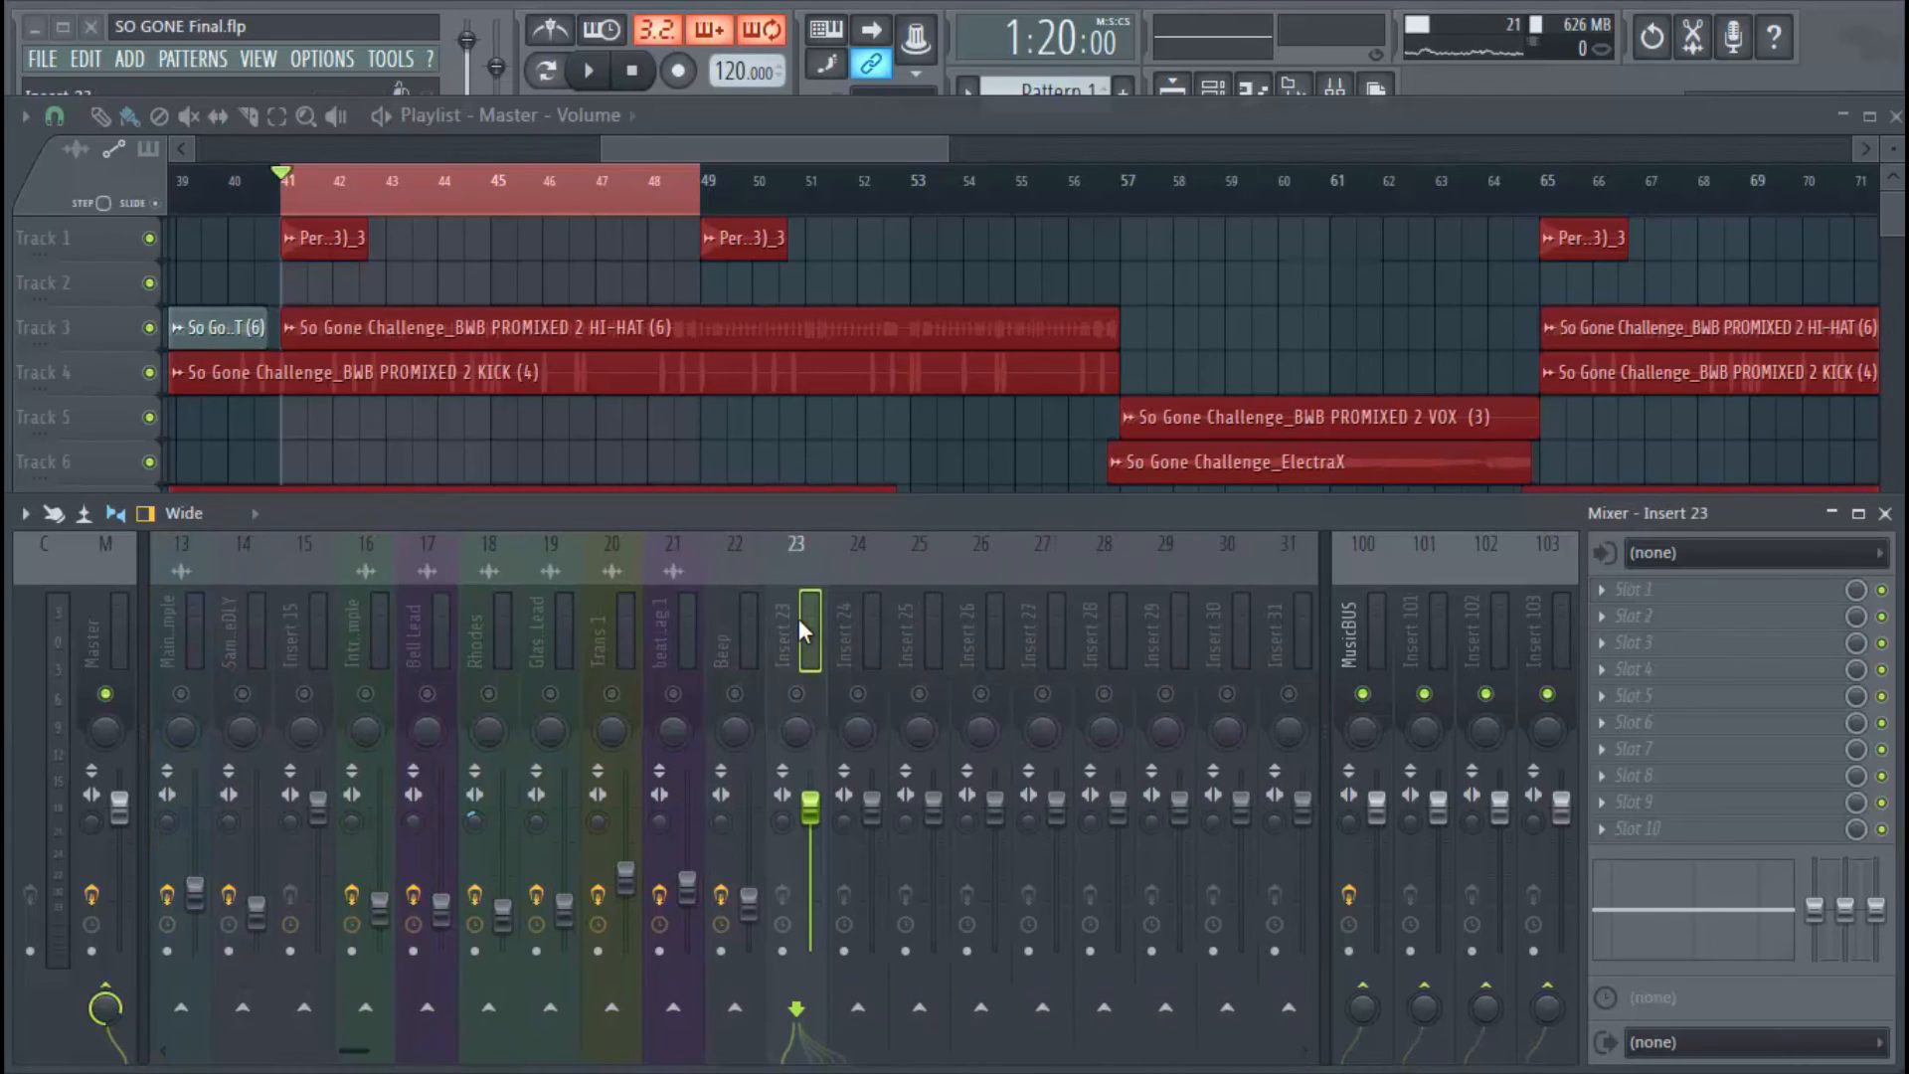
{"action": "mouse_move", "coordinate": [846, 630]}
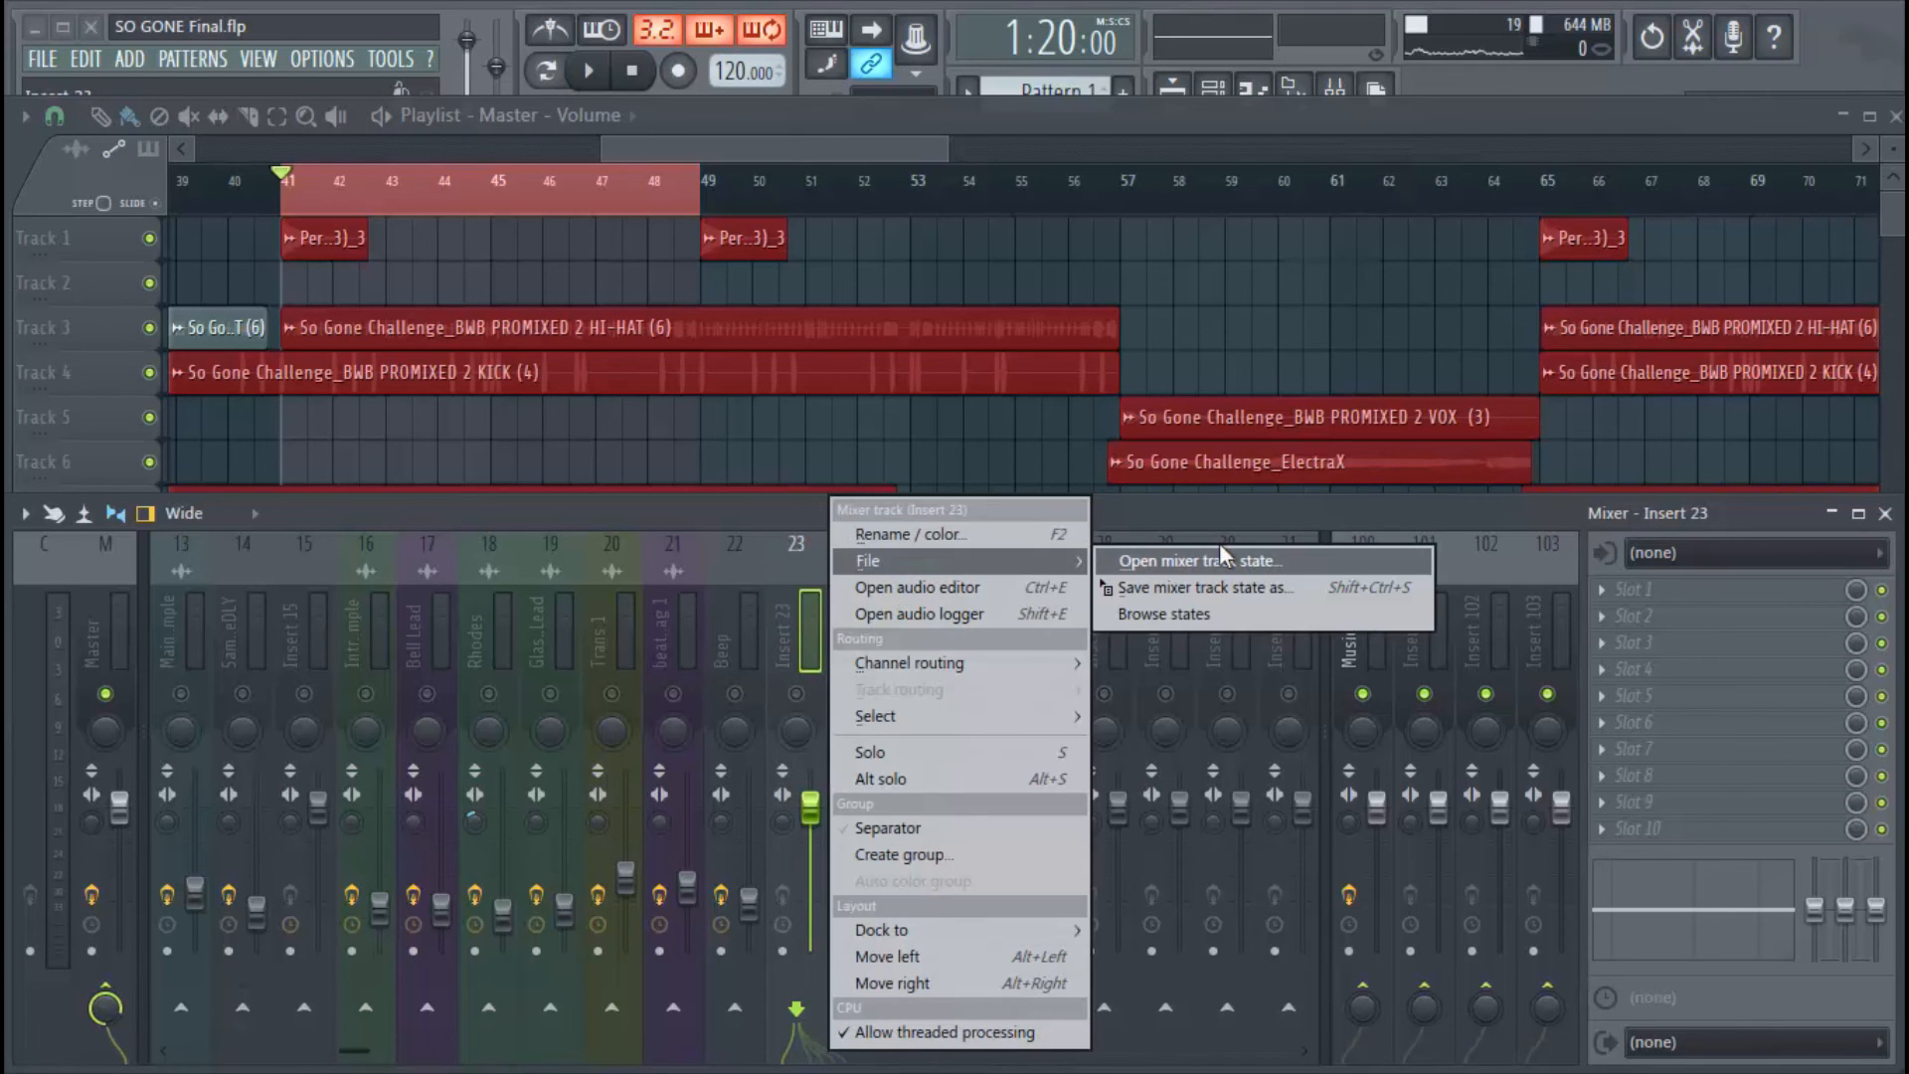
{"action": "left_click", "coordinate": [1198, 559]}
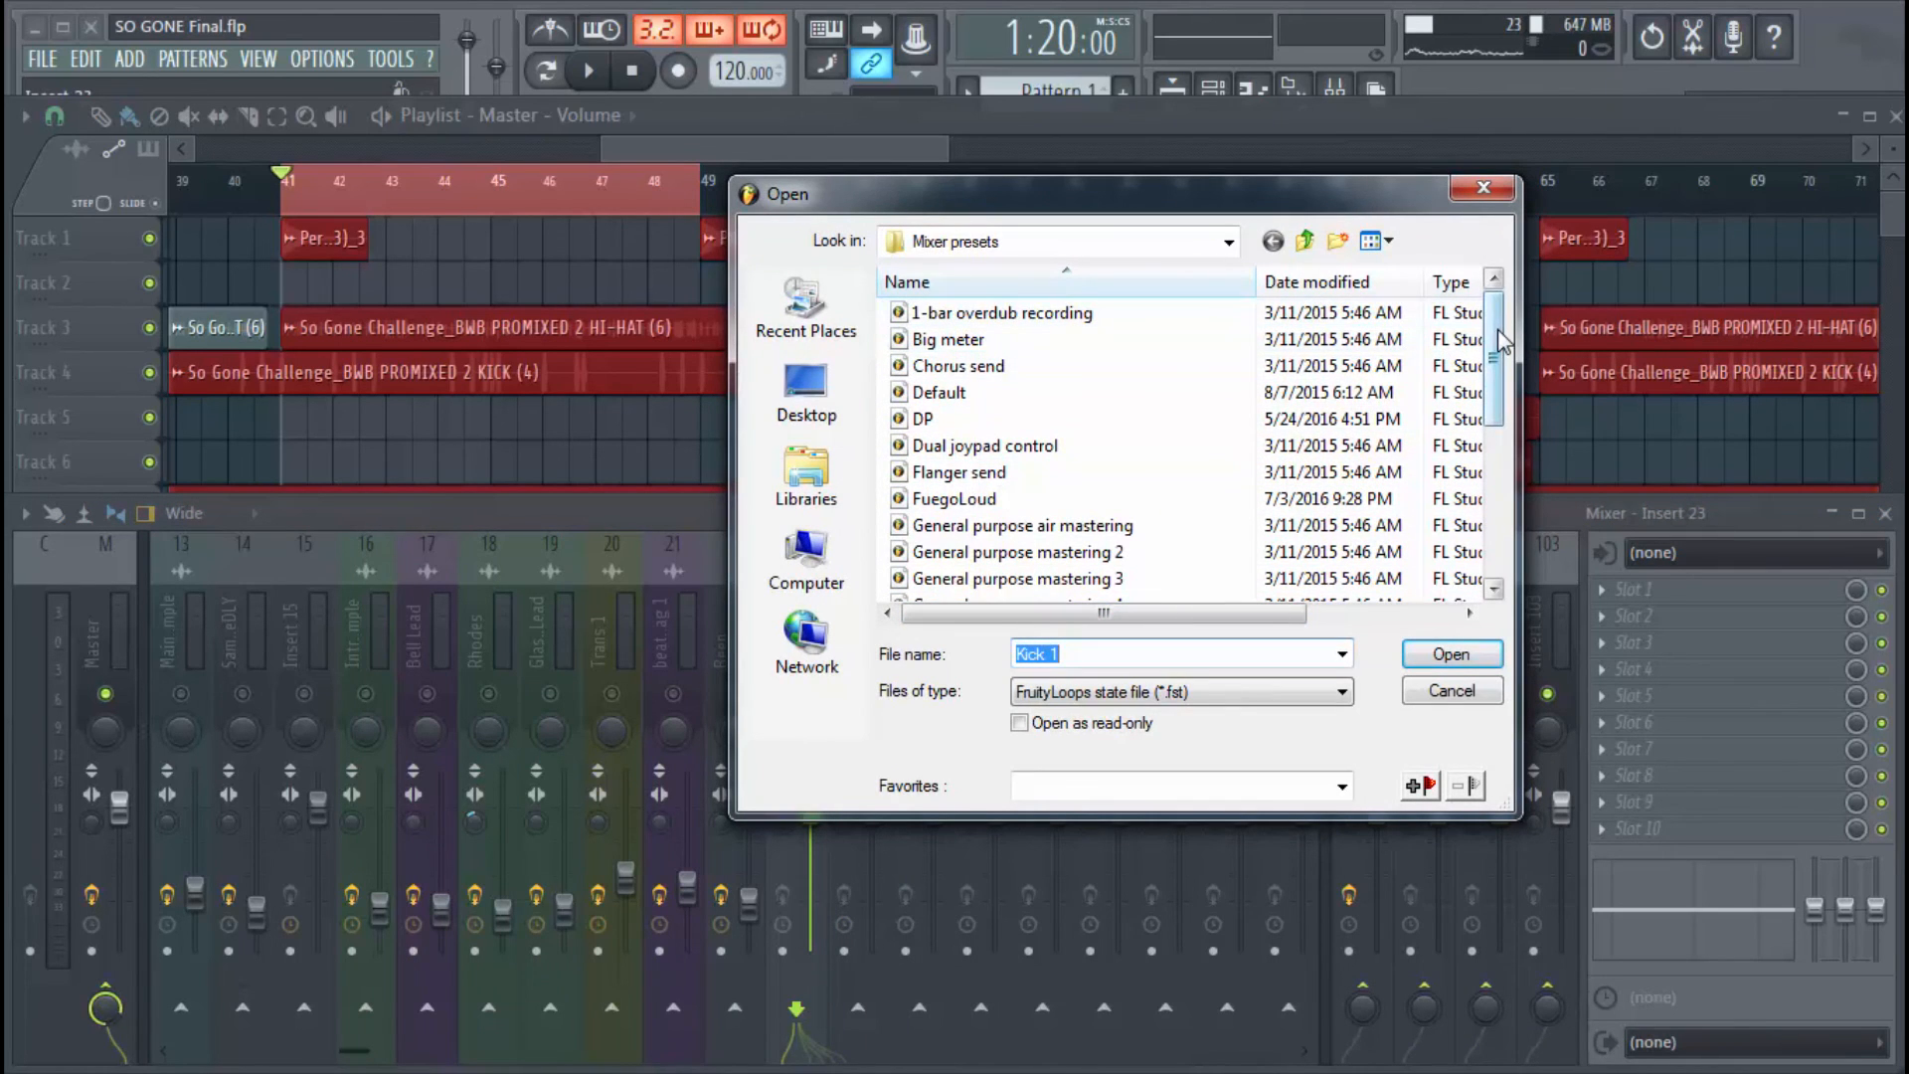
{"action": "scroll", "scroll_direction": "down", "scroll_amount": 3}
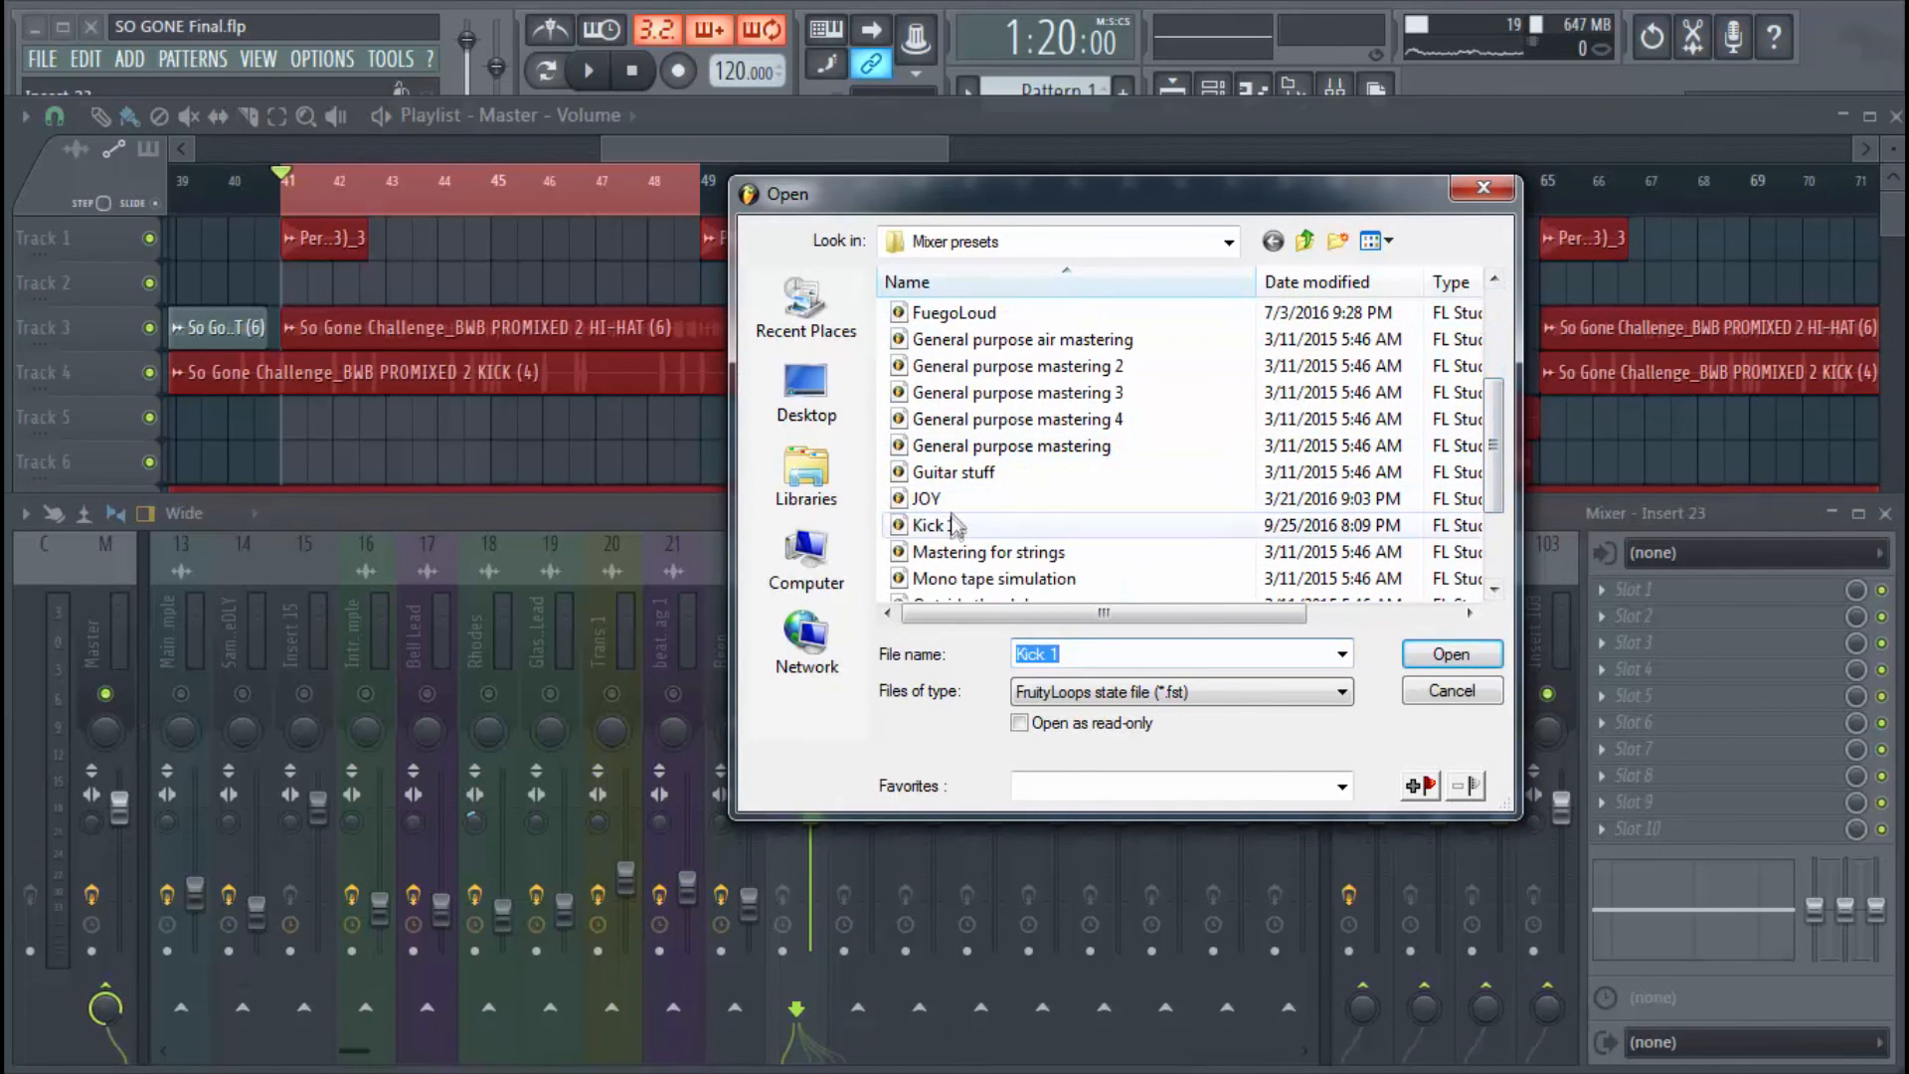
{"action": "left_click", "coordinate": [1450, 655]}
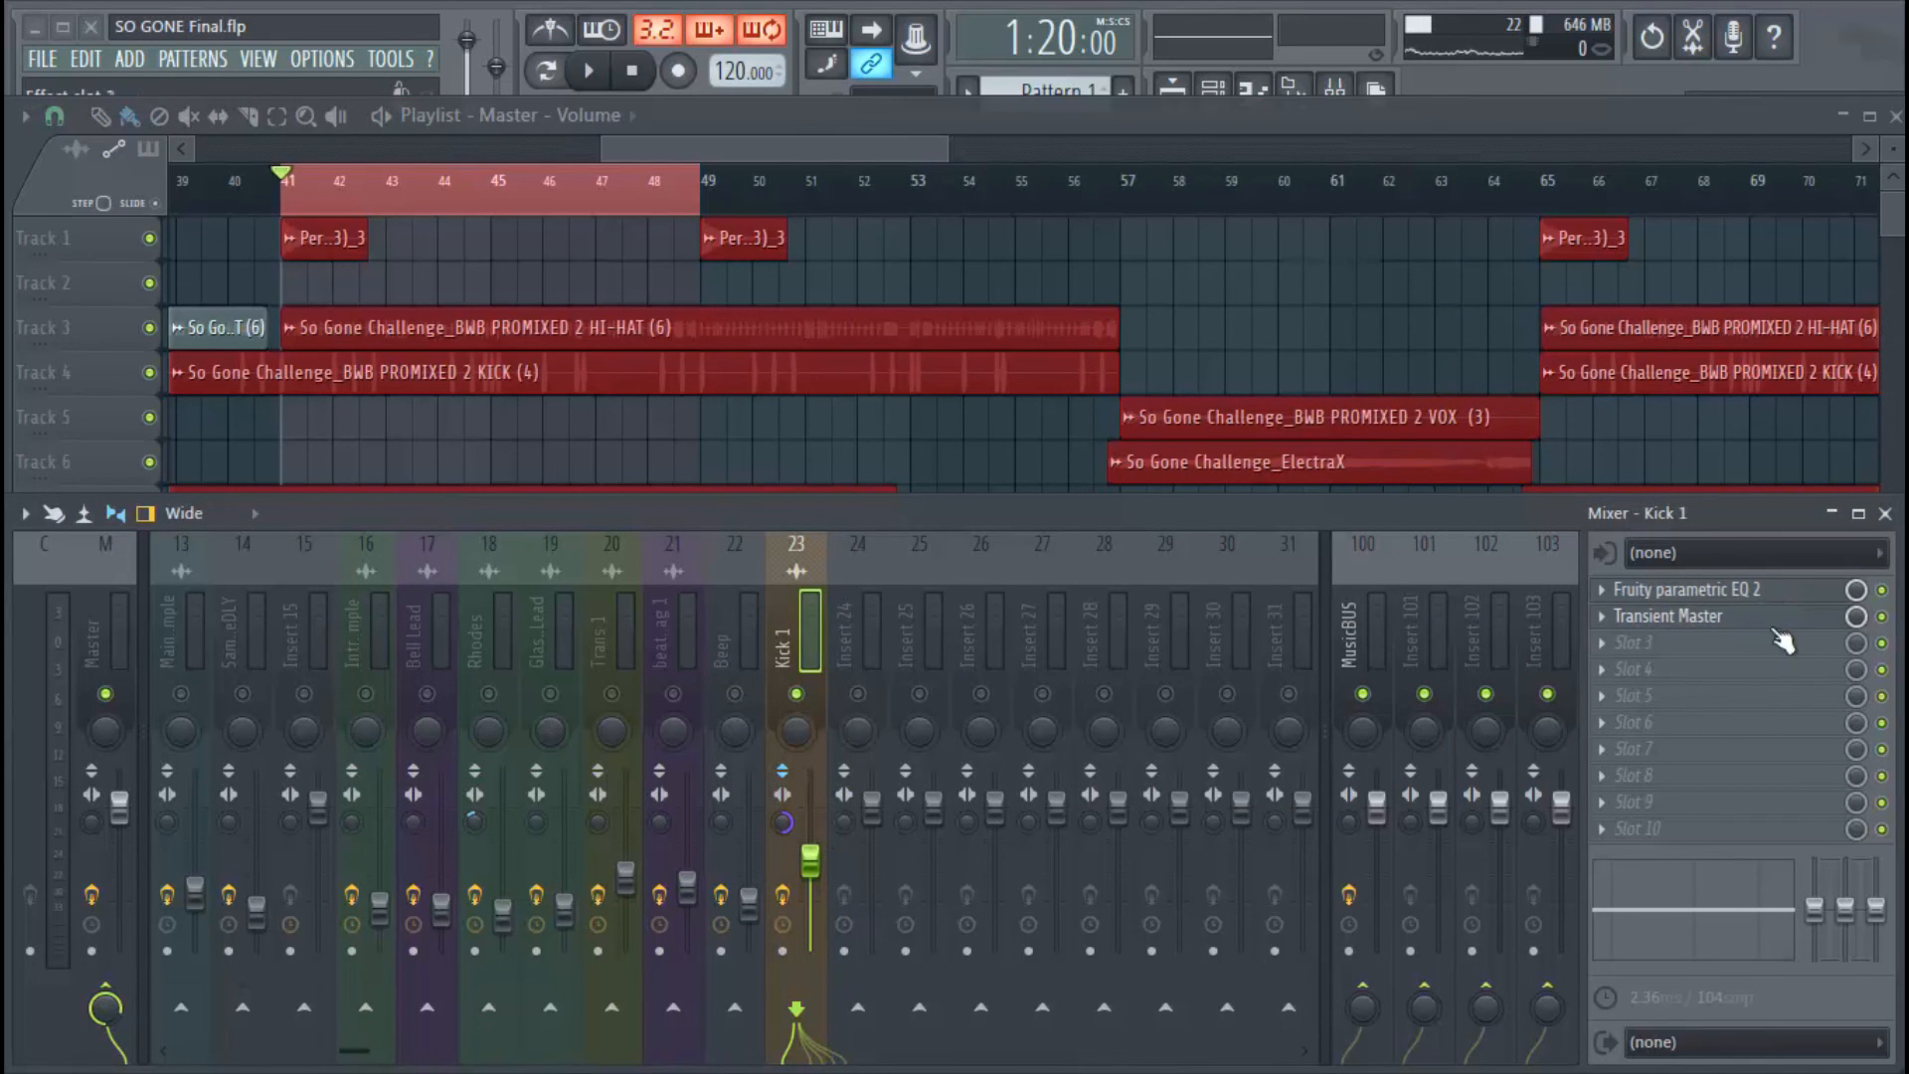
{"action": "left_click", "coordinate": [1688, 590]}
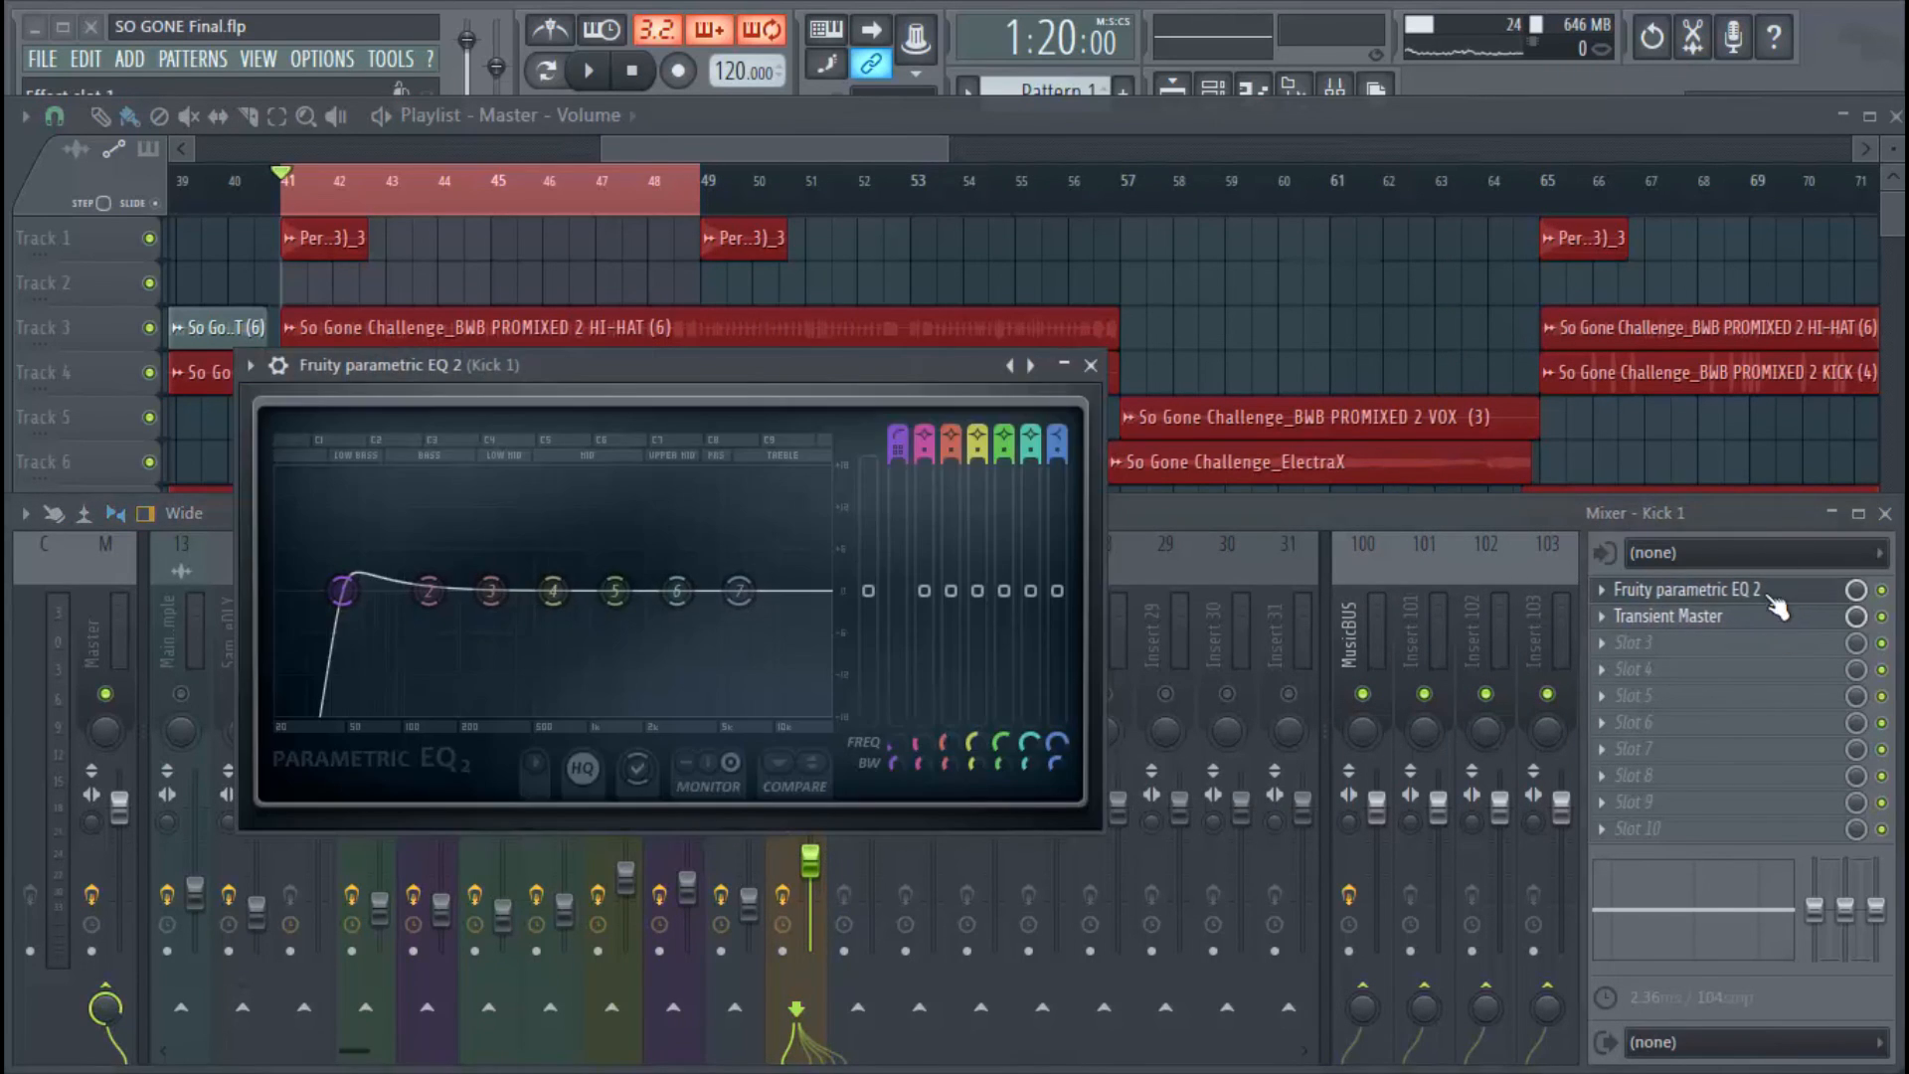
{"action": "left_click", "coordinate": [1089, 365]}
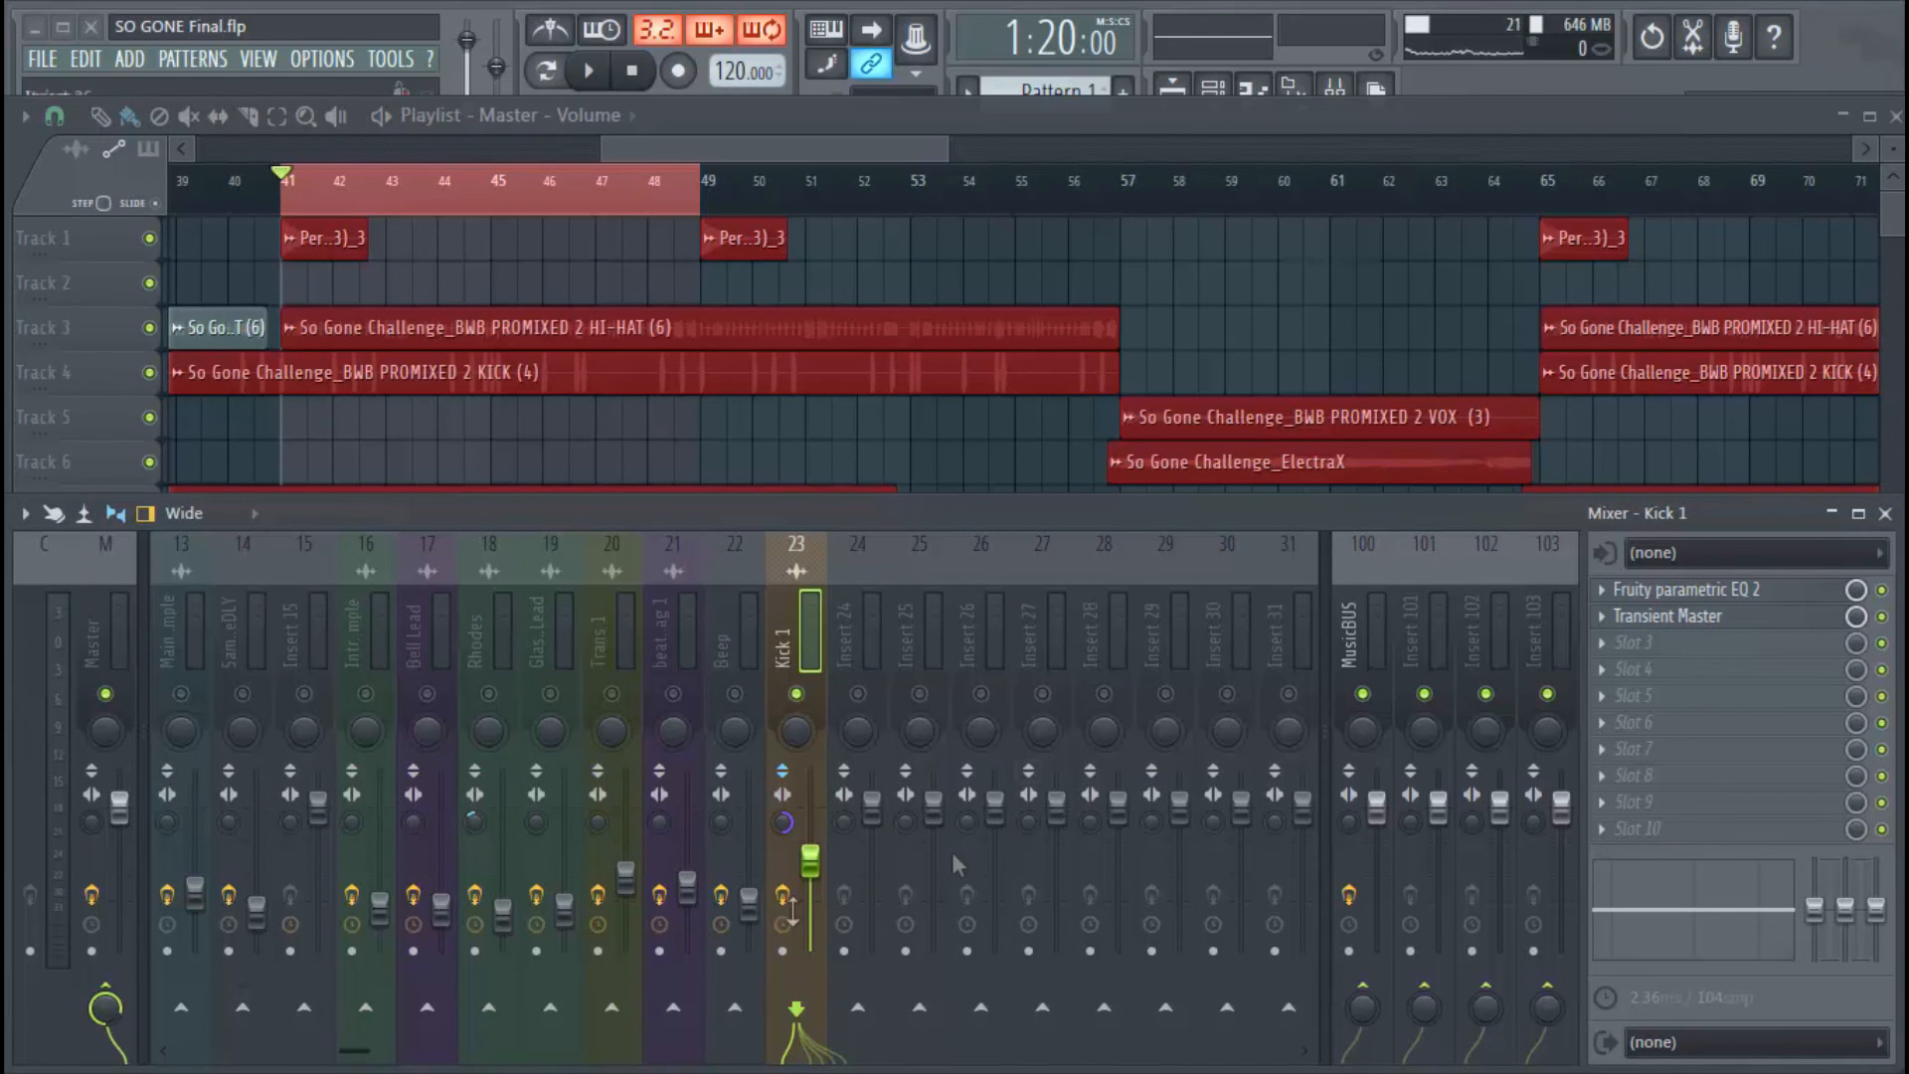